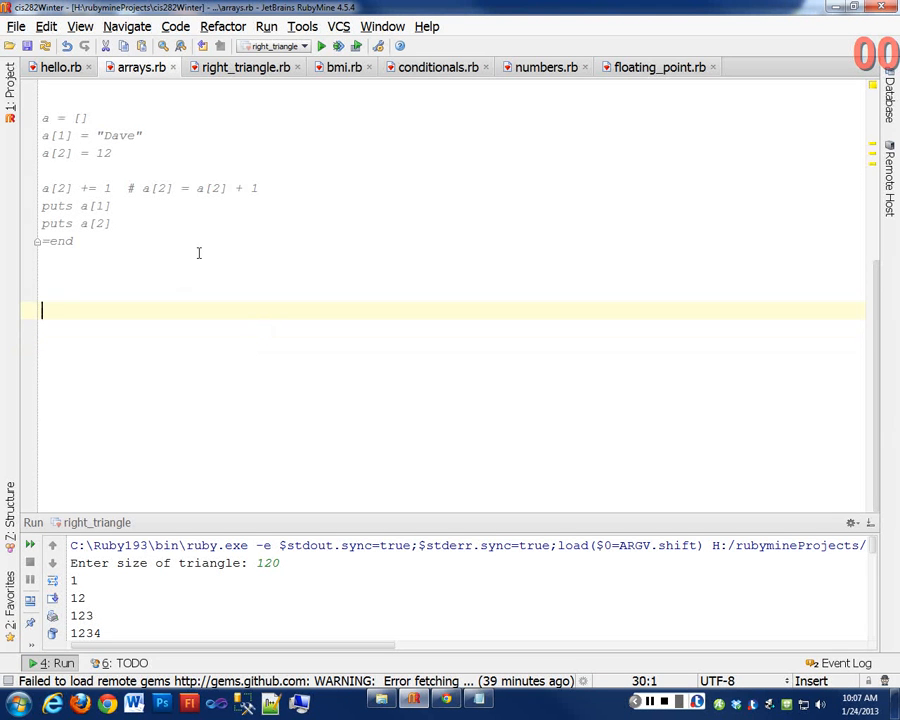
- Start an IRB console from the Tools menu and evaluate rand to get random decimals between 0 and 1
scroll(up, 3)
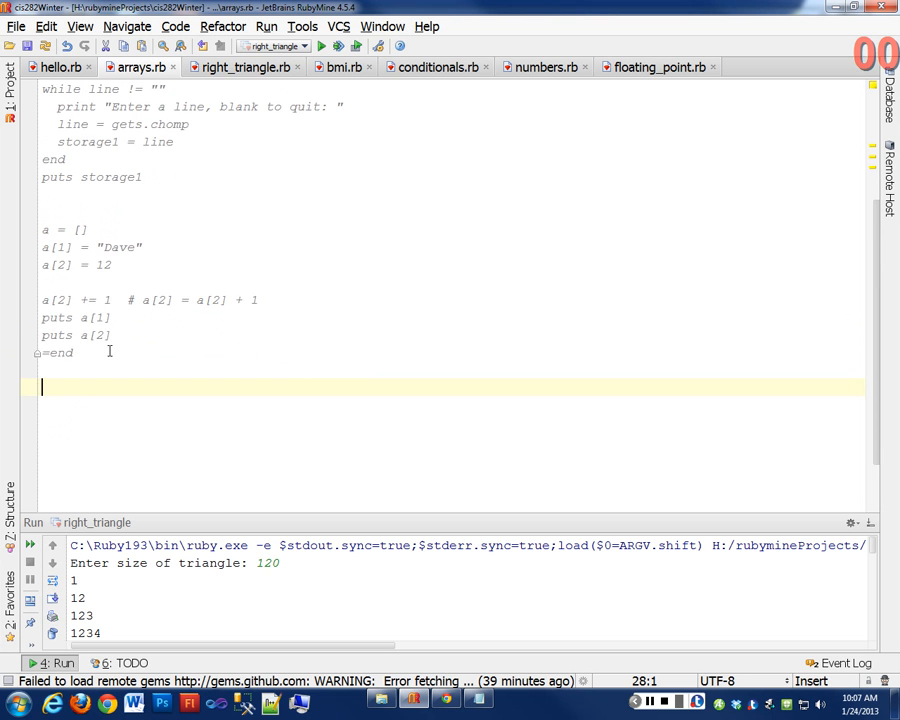
scroll(down, 3)
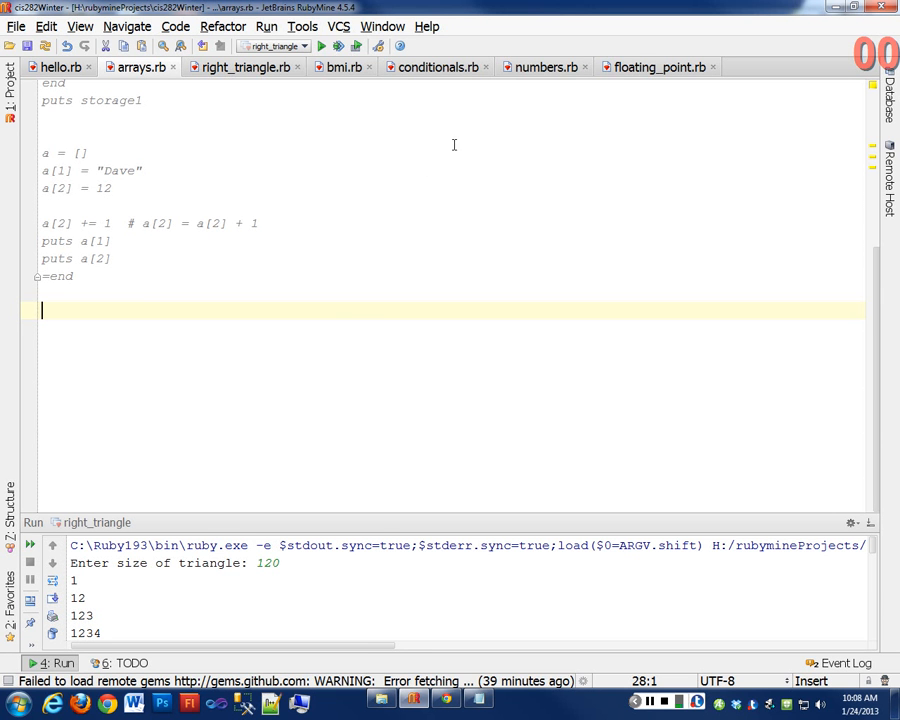
click(300, 26)
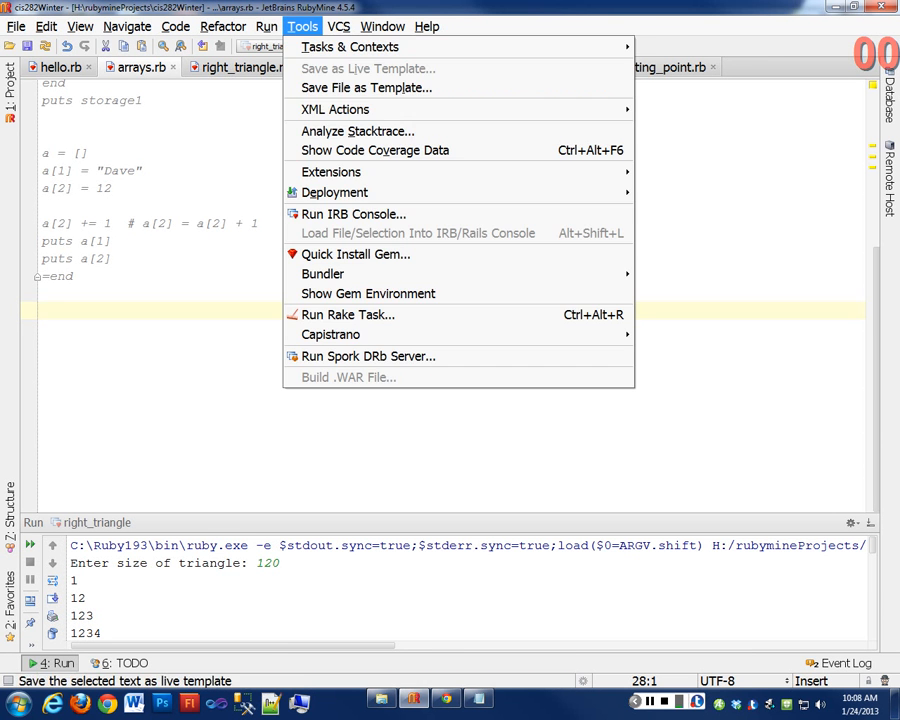
click(352, 214)
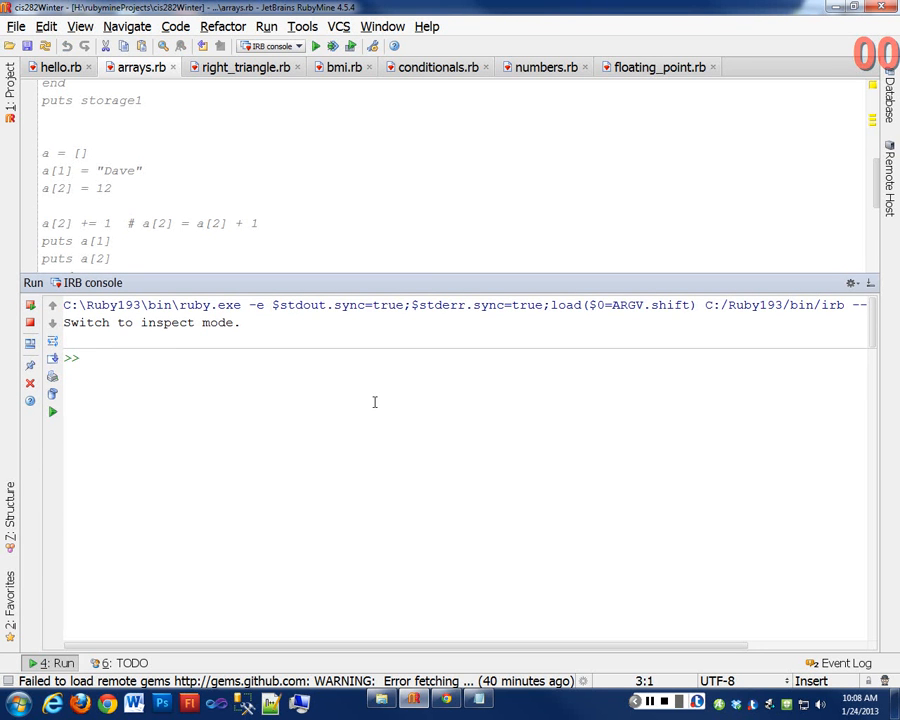
text(ran)
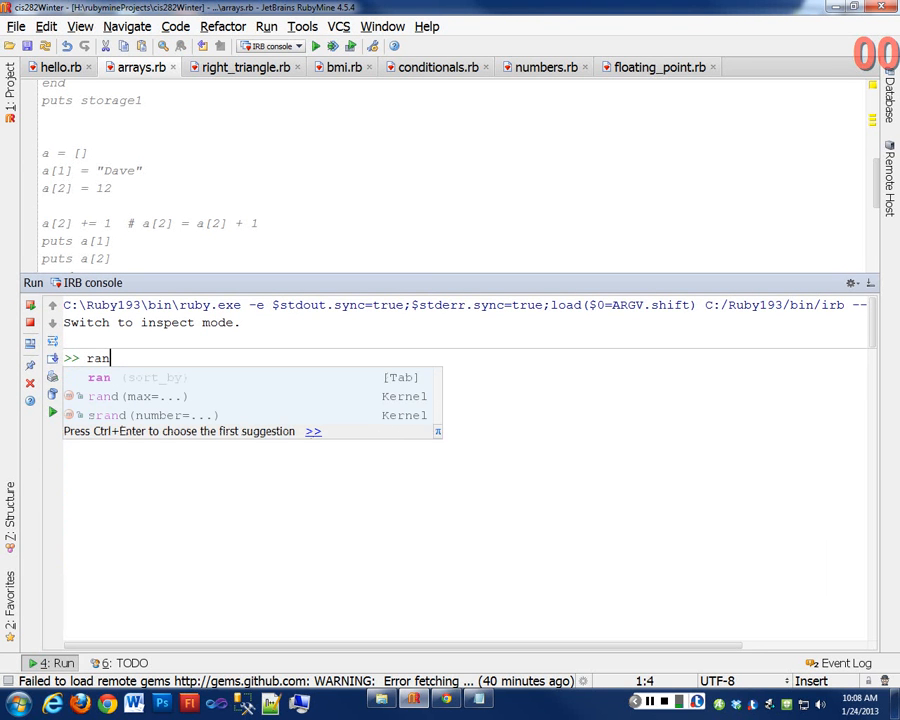
text(d)
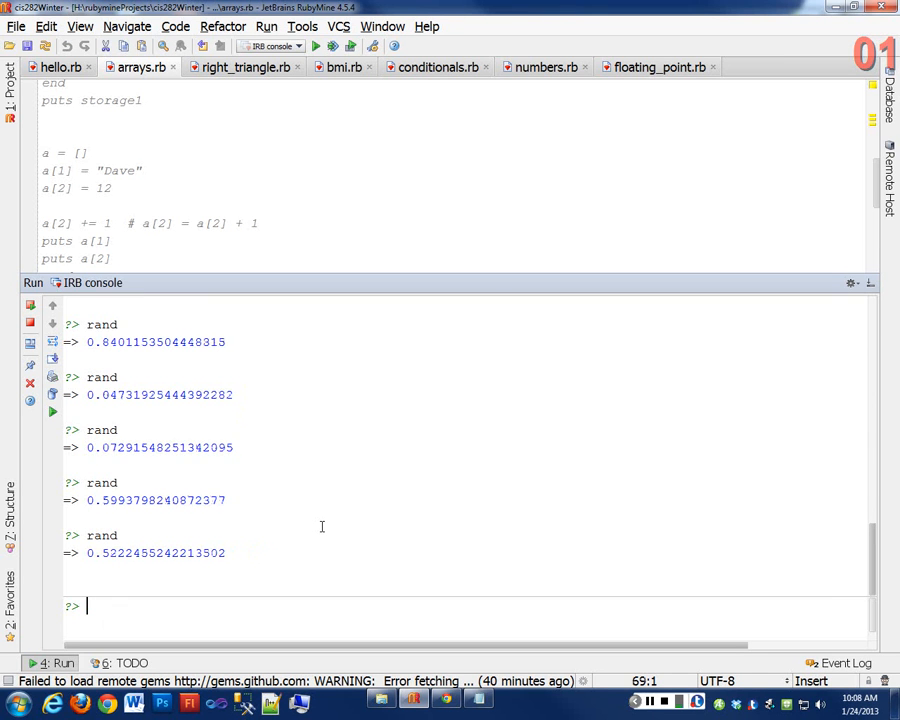
text(rand)
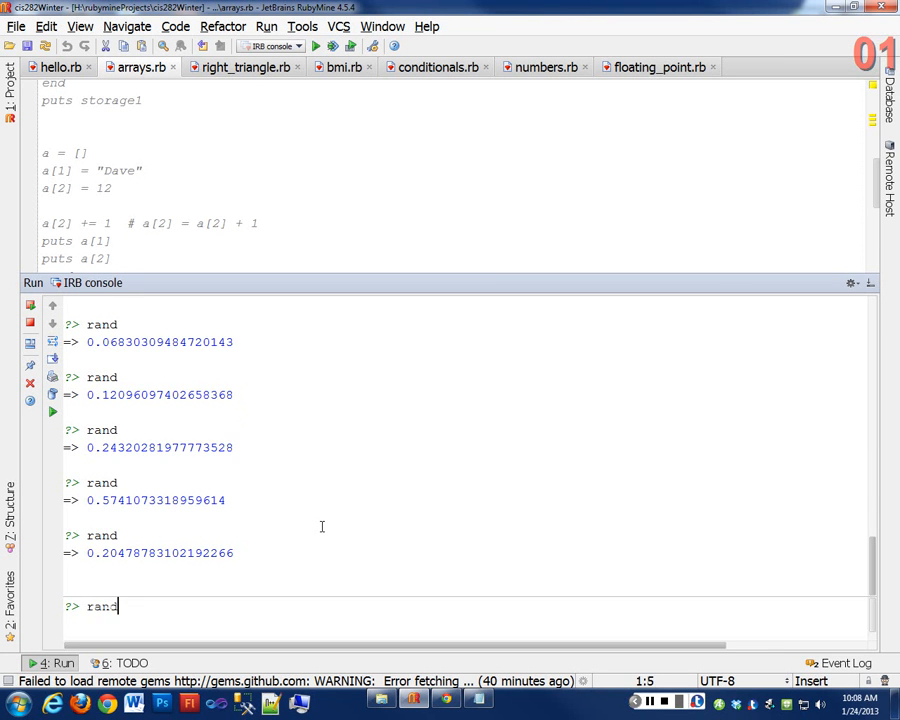
- Evaluate rand a few more times, then begin typing the sample decimal 0.65 at the prompt
key(enter)
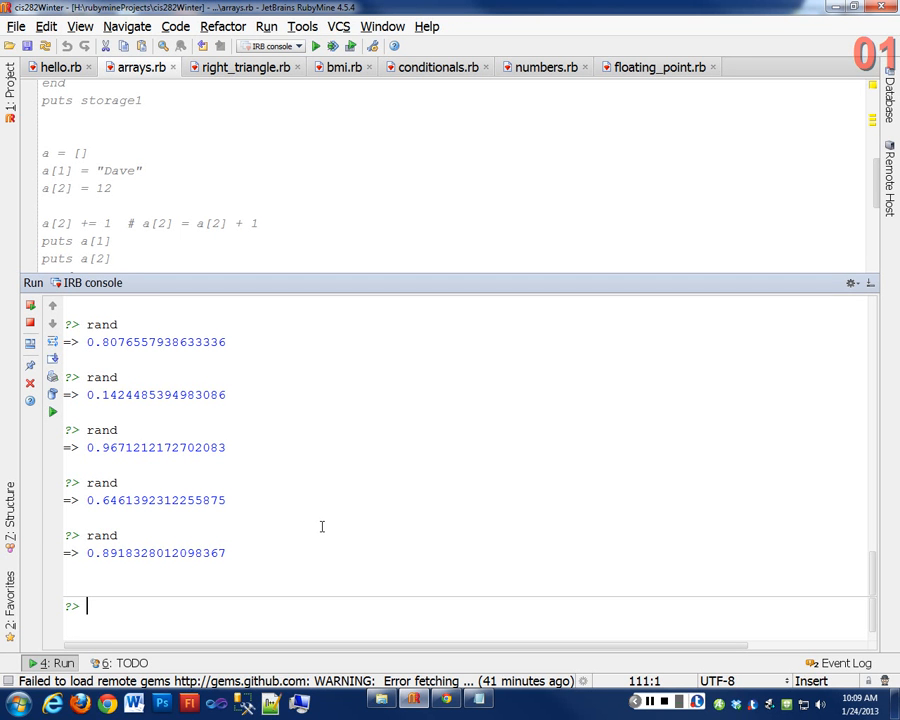
text(rand)
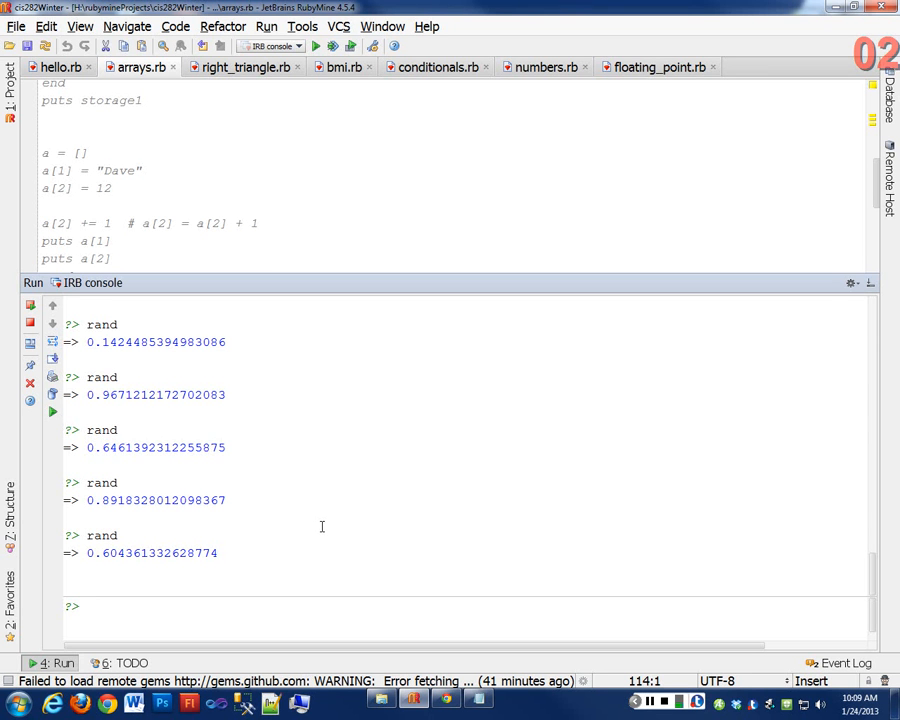
click(88, 606)
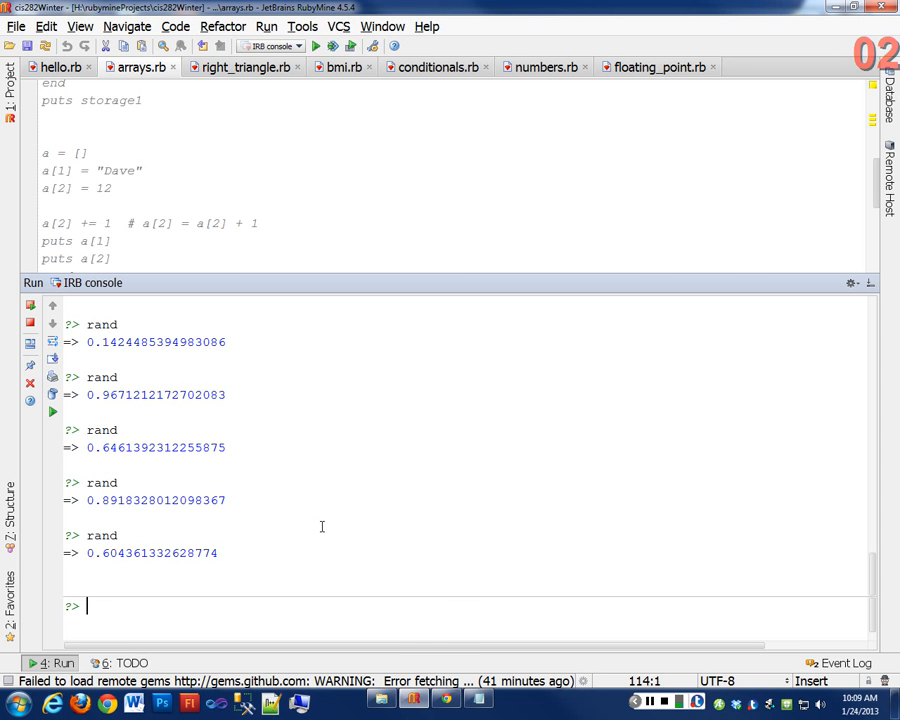
text(0.)
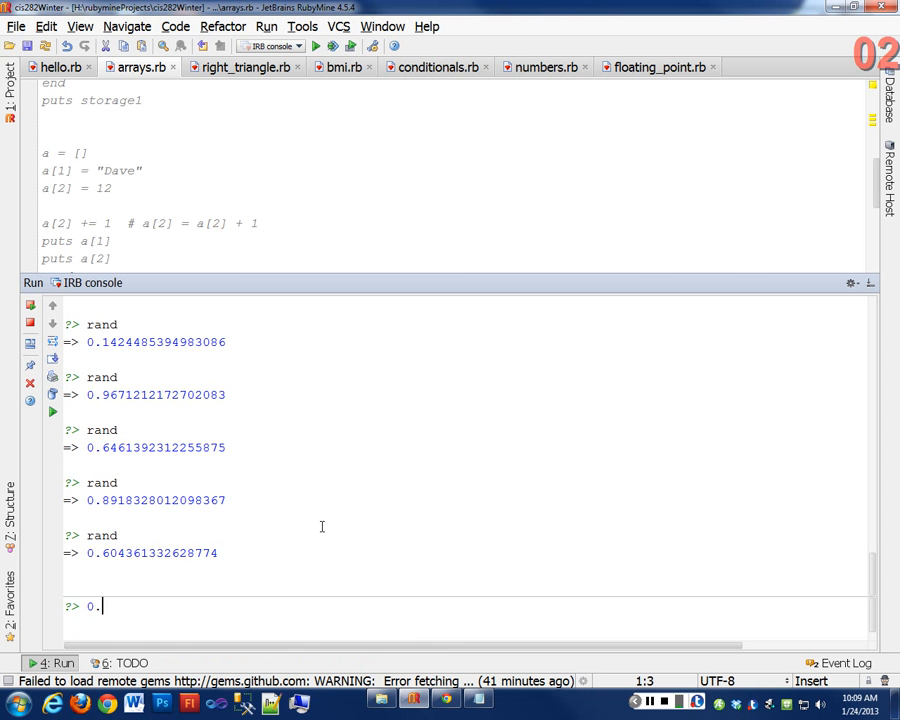
text(65)
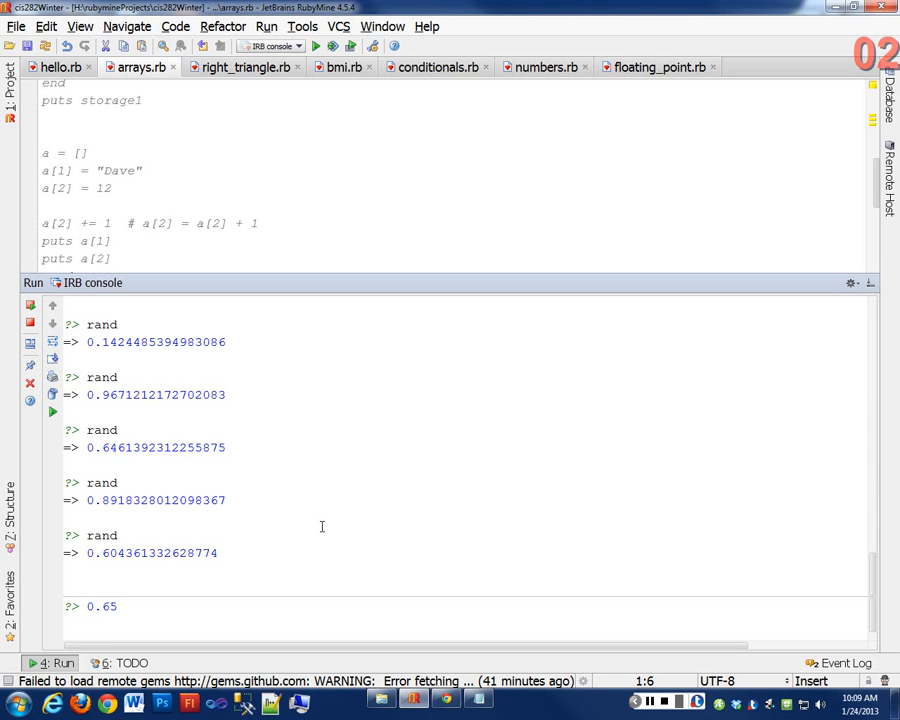
- Evaluate rand * 10 repeatedly to get random decimals between 0 and 10
text(rand)
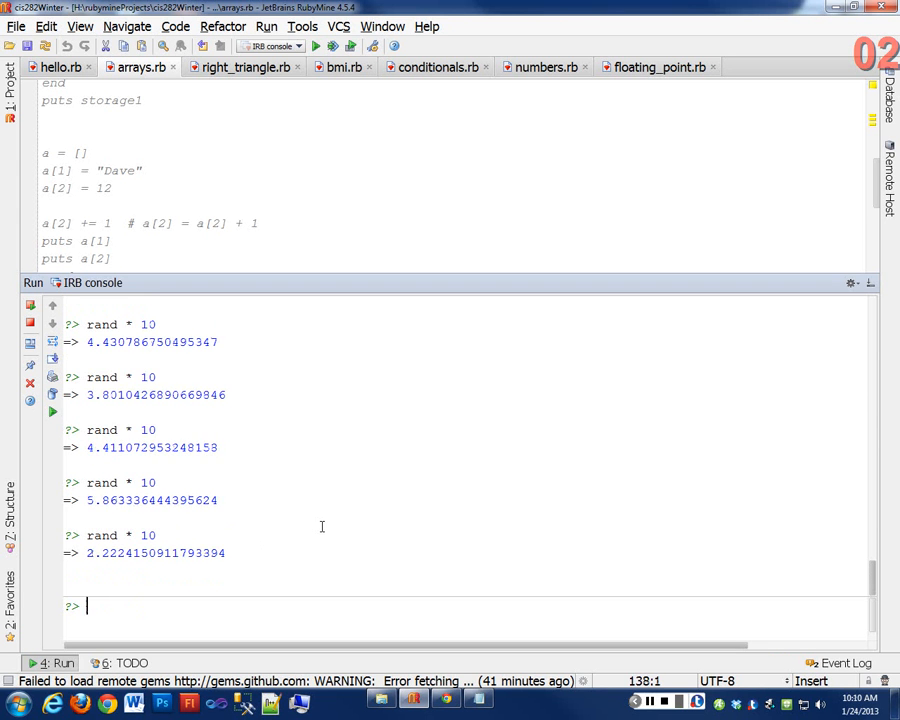
text(rand * 10)
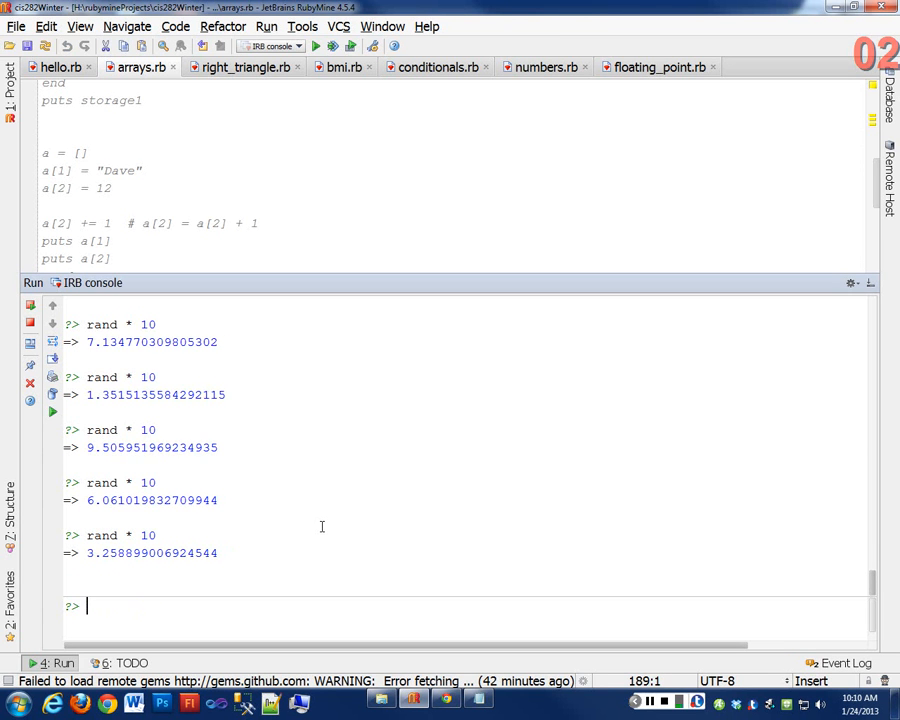
text(rand * 10)
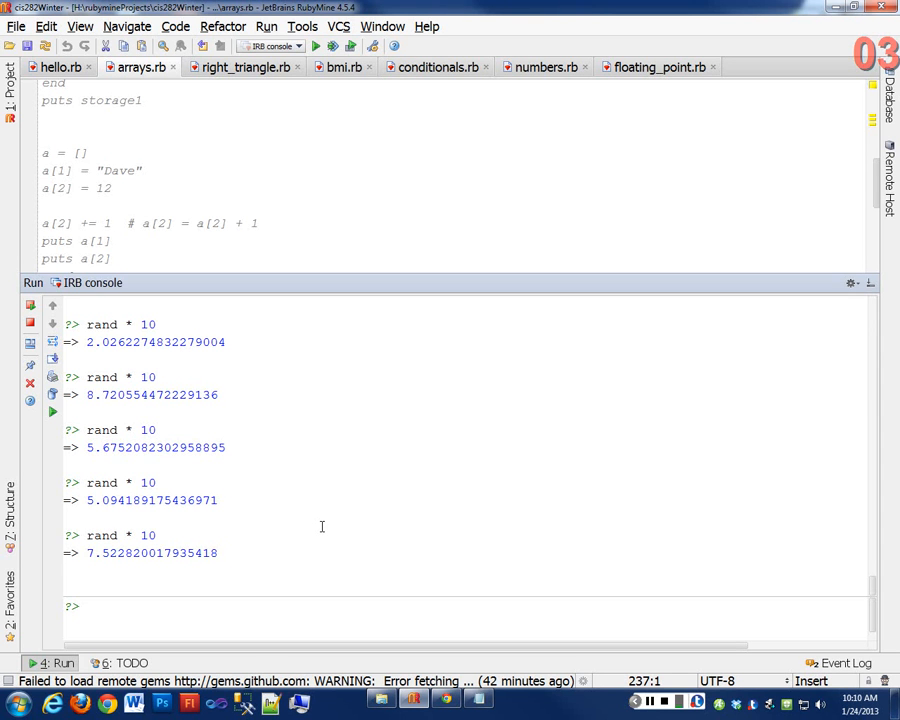
mouse_move(136, 634)
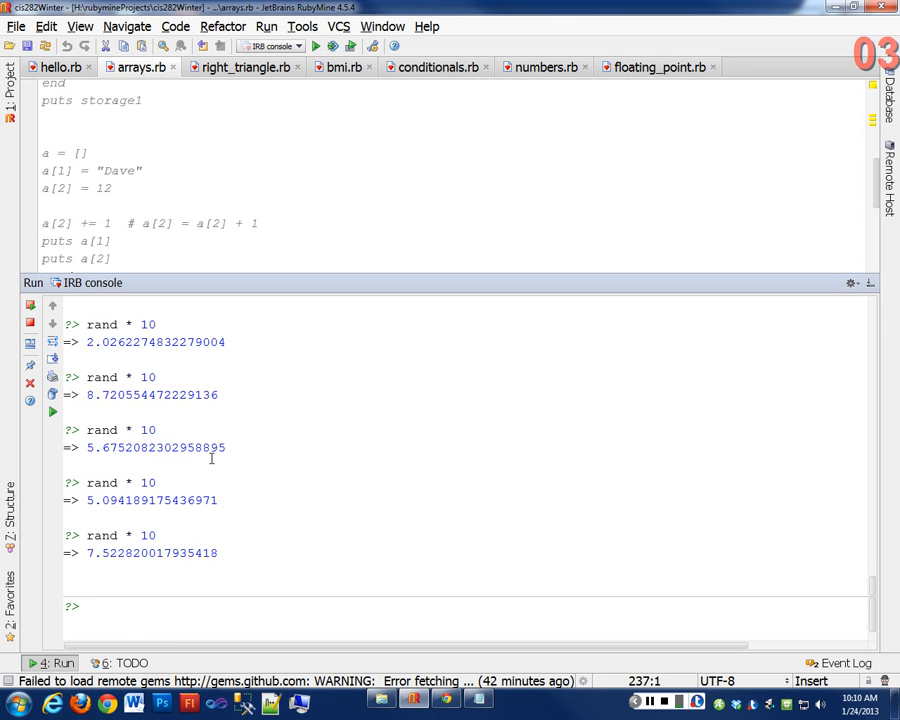
- Evaluate (rand * 10).to_i to get a random whole number from 0 to 9
text(rand * 1)
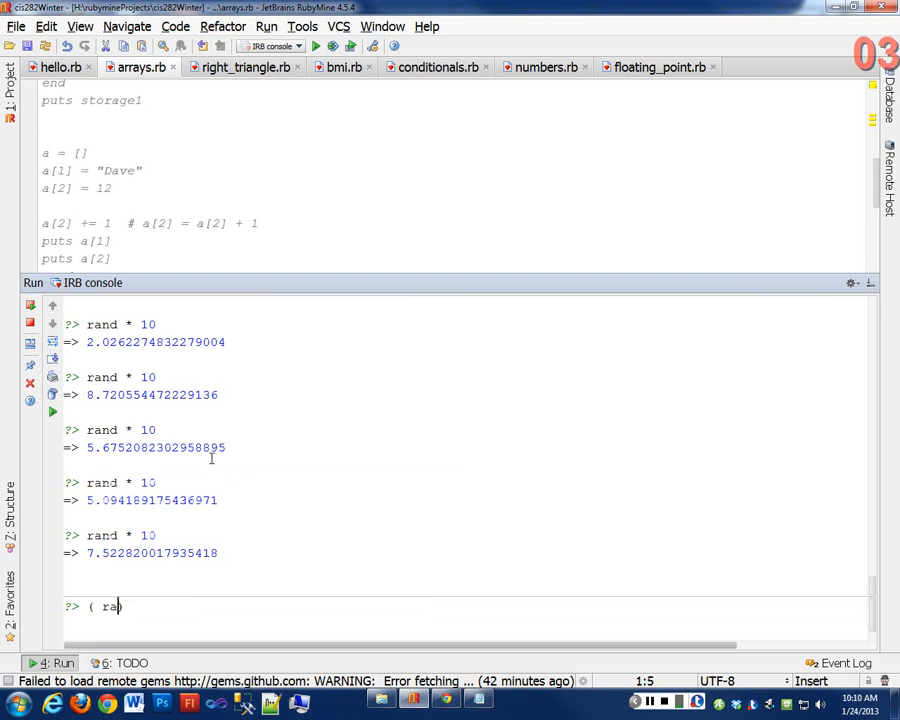
text(nd * 10)
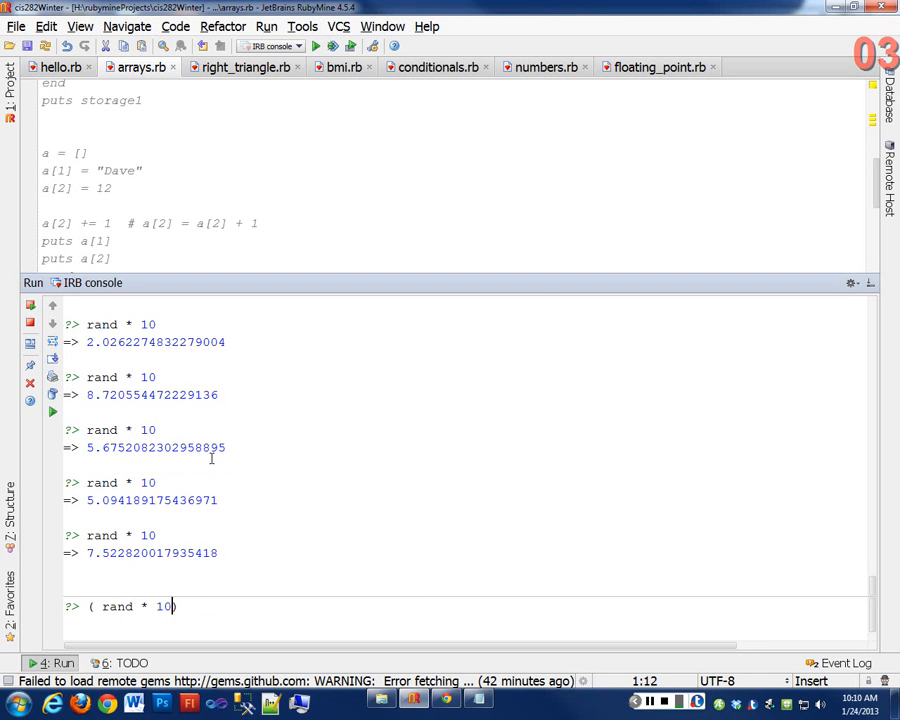
text(.)
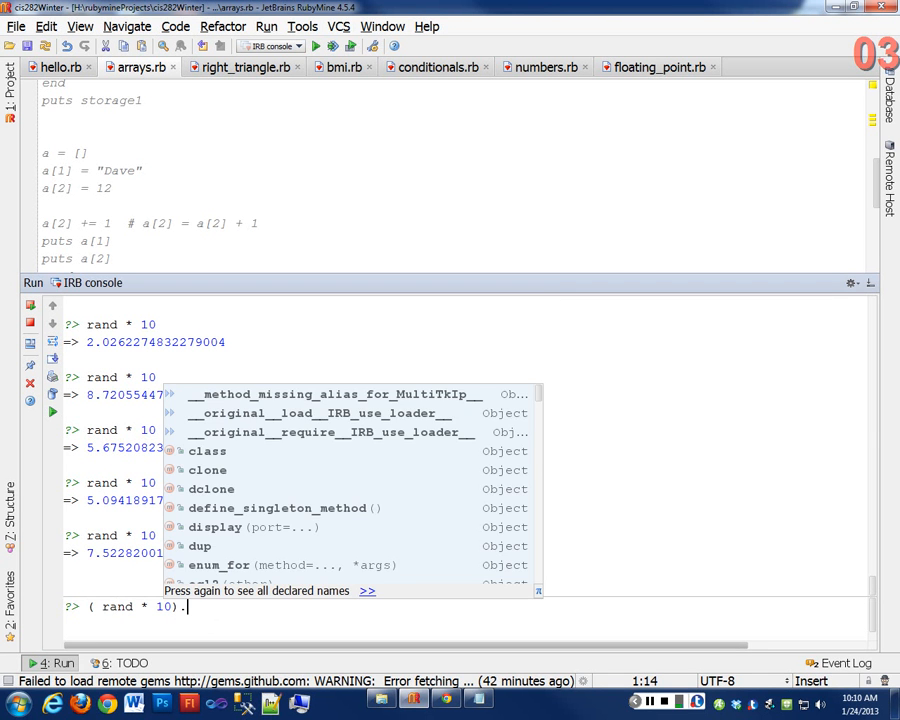
text(to_i)
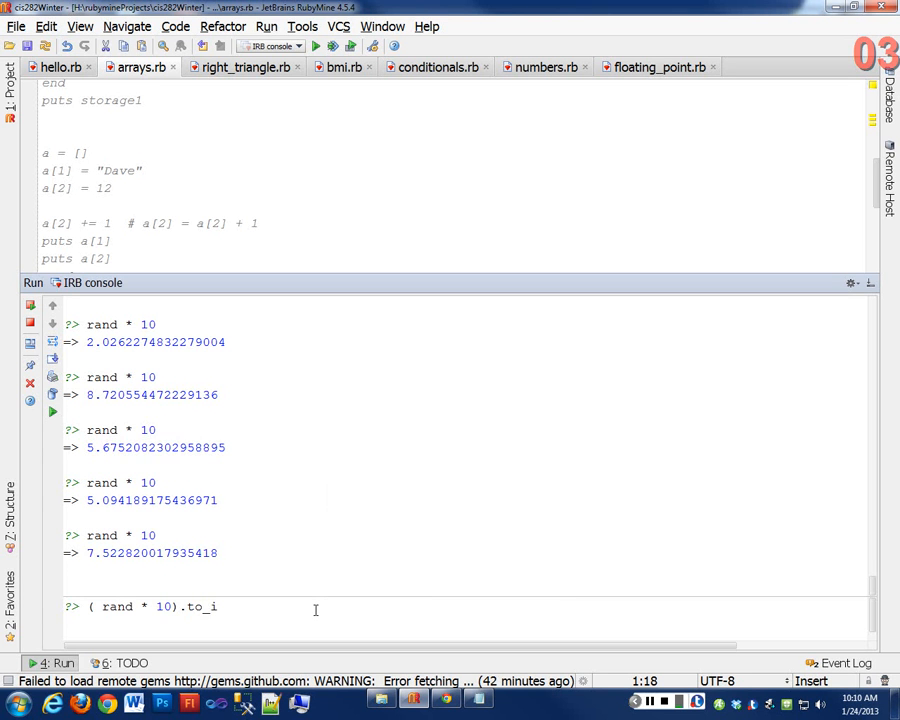
key(Return)
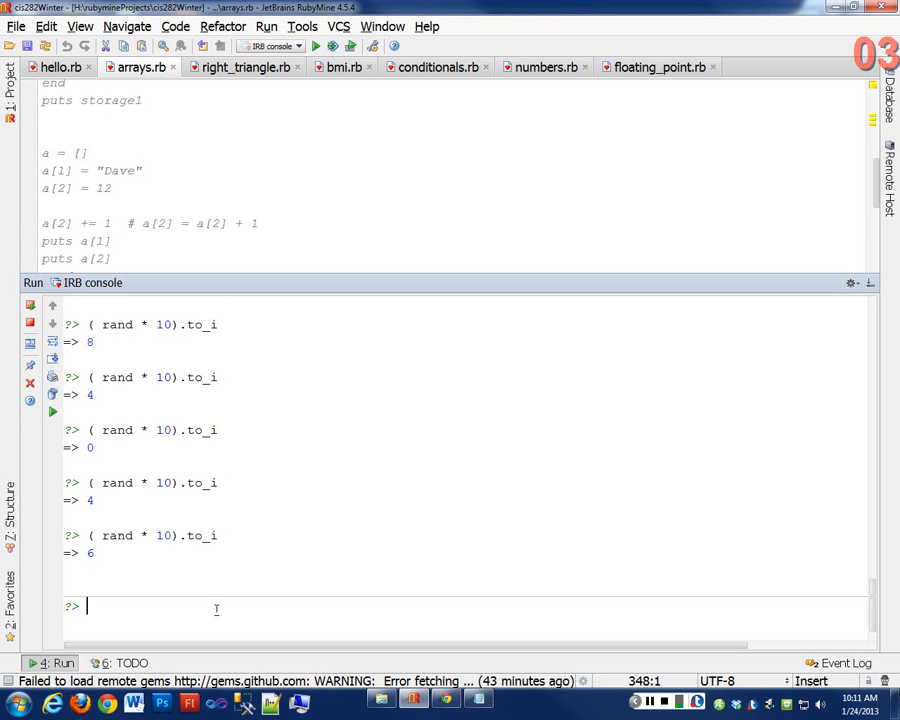
- Re-enter ( rand * 10).to_i a couple more times for fresh whole numbers
double_click(116, 536)
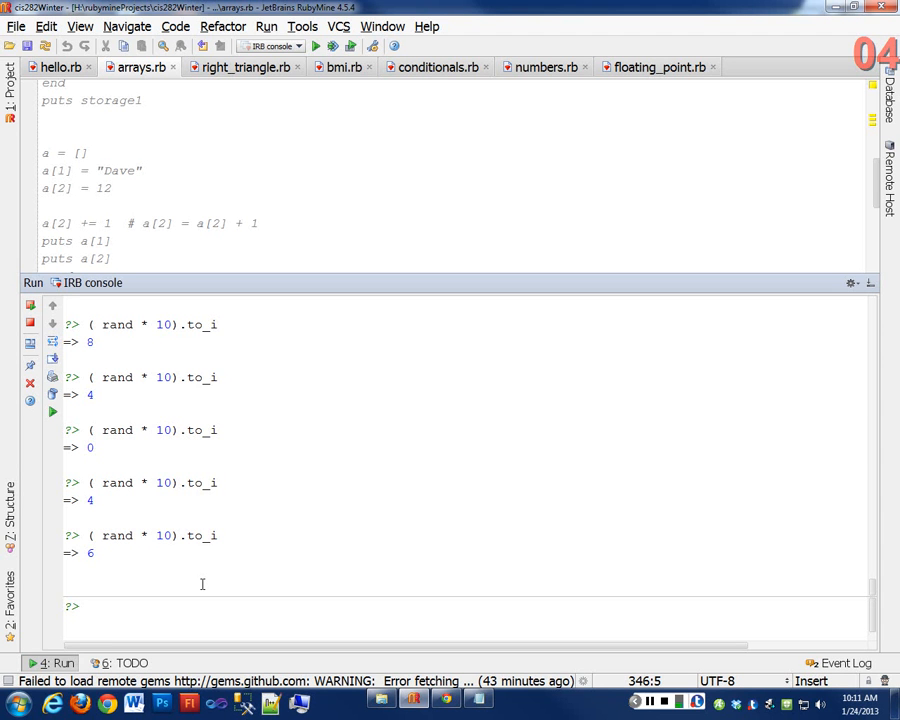
mouse_move(184, 616)
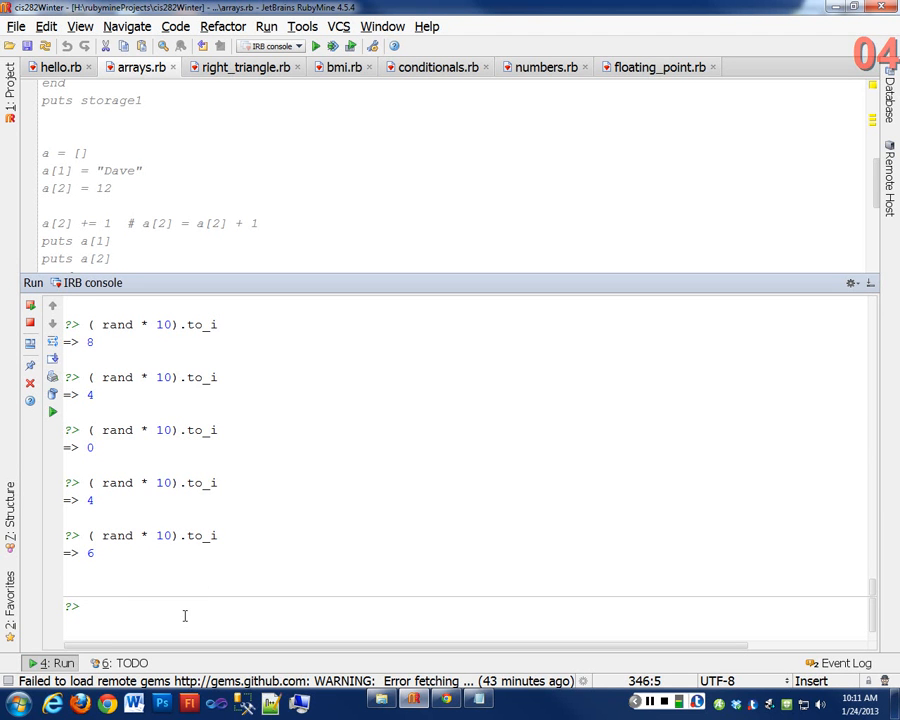
text(( rand * 10).to_i)
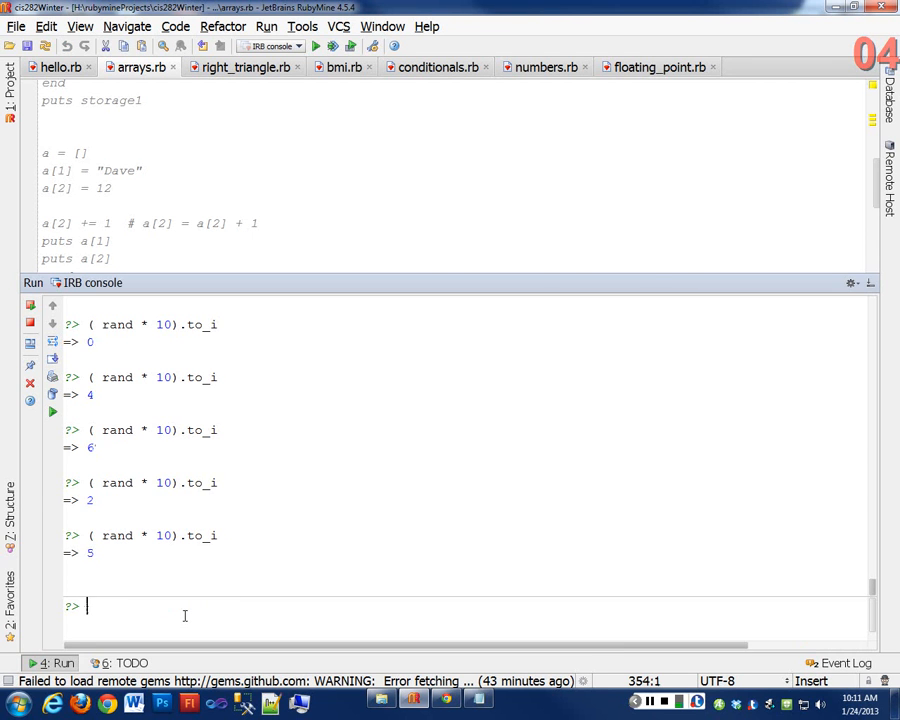
text(( rand * 10).to_i)
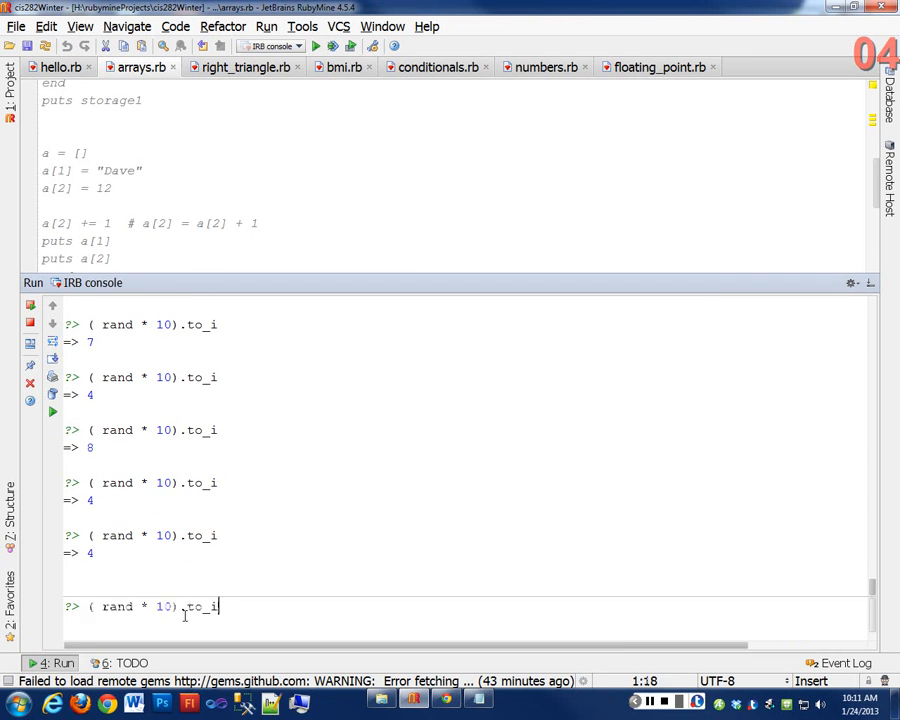
key(enter)
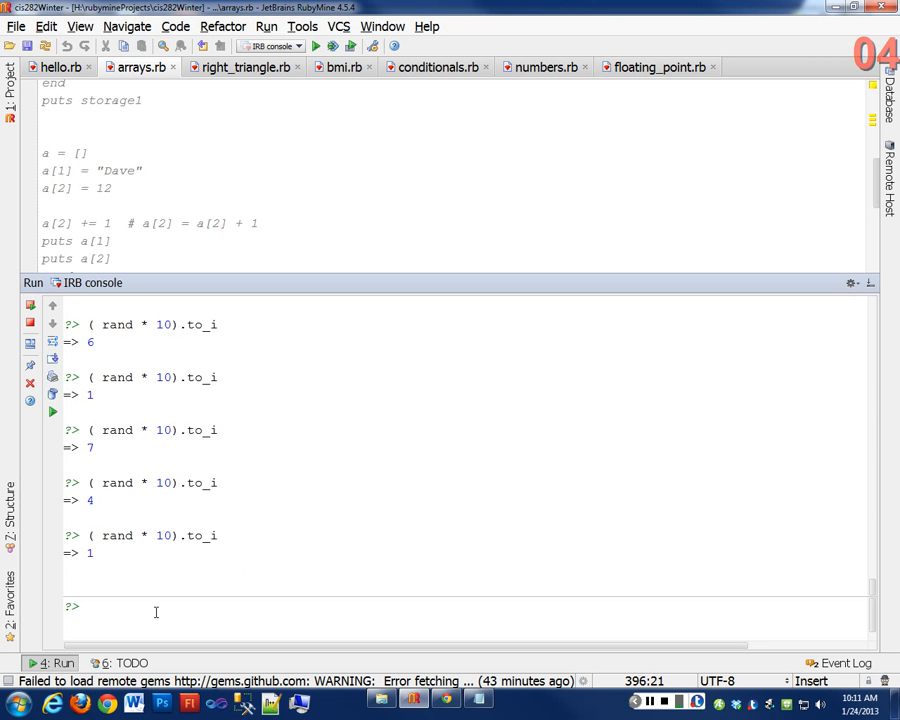
- Edit the recalled expression to ( rand * 11).to_i and evaluate it, returning 8
text(( rand * 10).to_i)
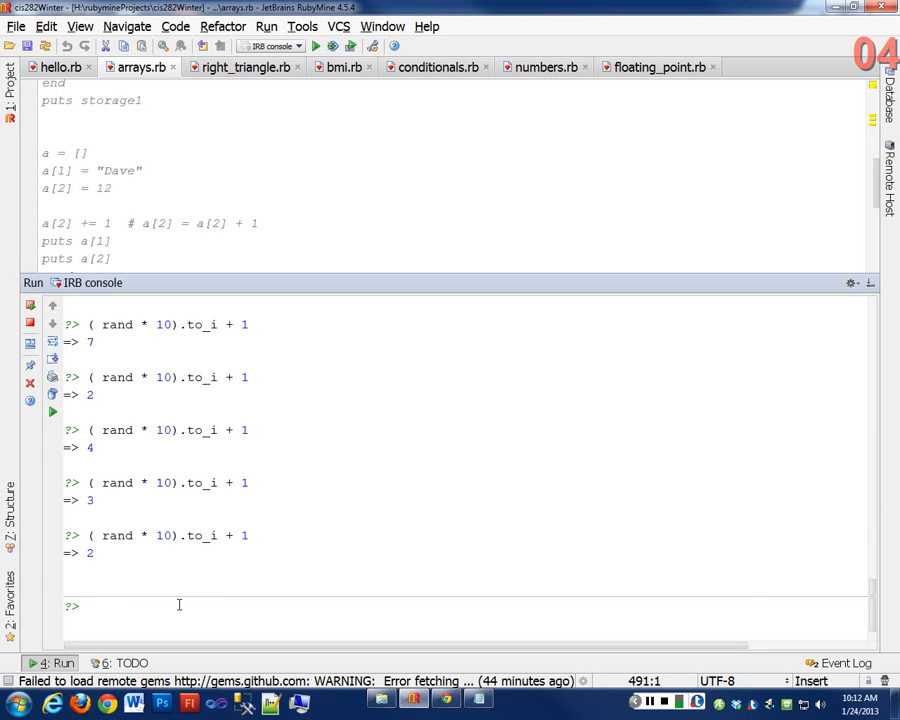
text(( rand * 10).to_i)
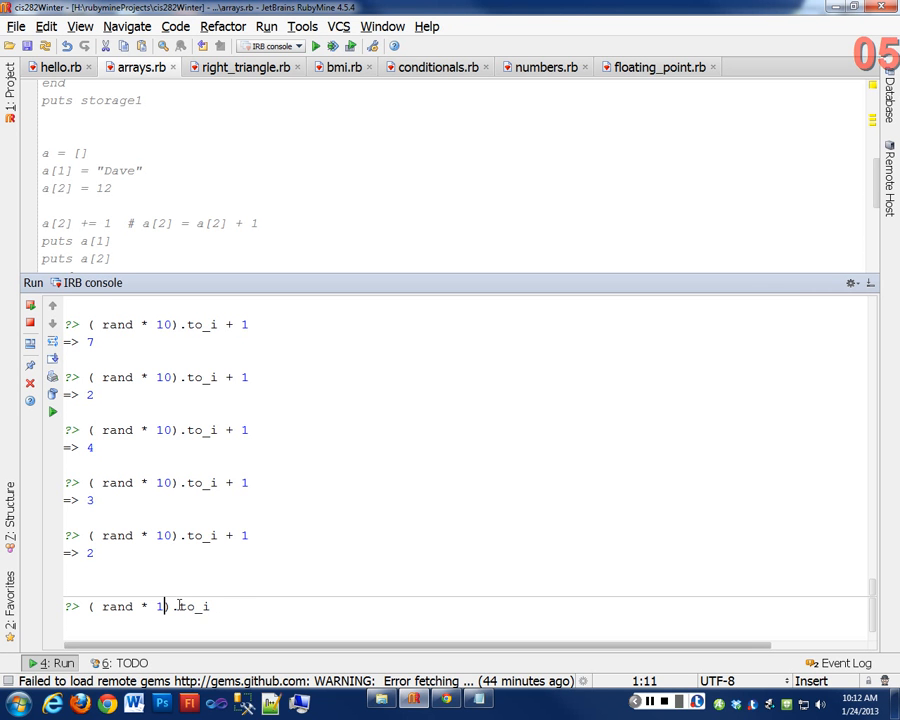
text(1)
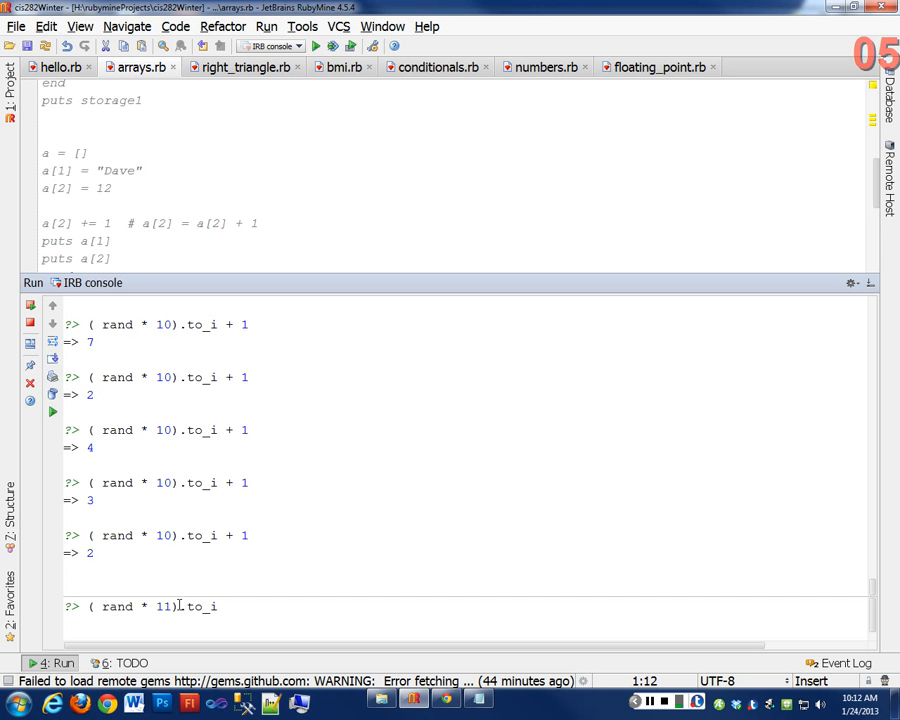
key(enter)
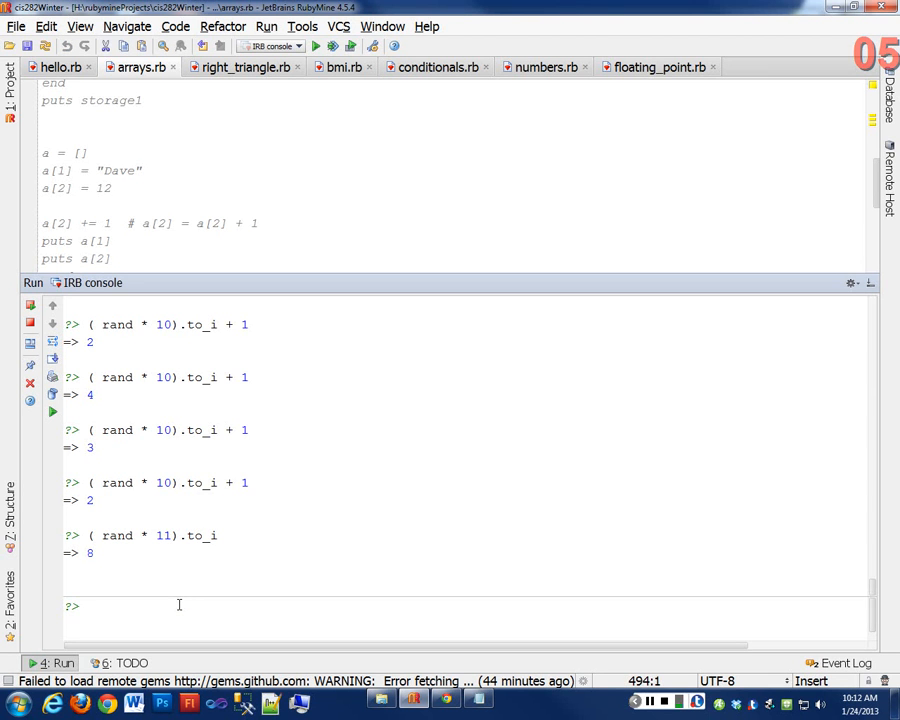
- Evaluate rand( 10 ) in the console for a random integer 0–9
text(rad)
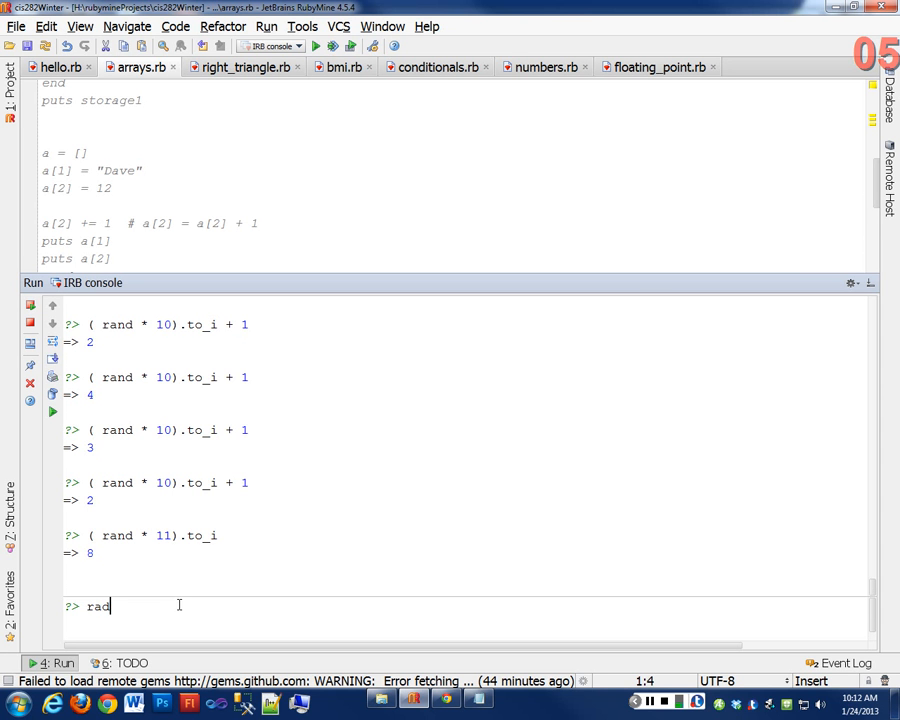
text(n)
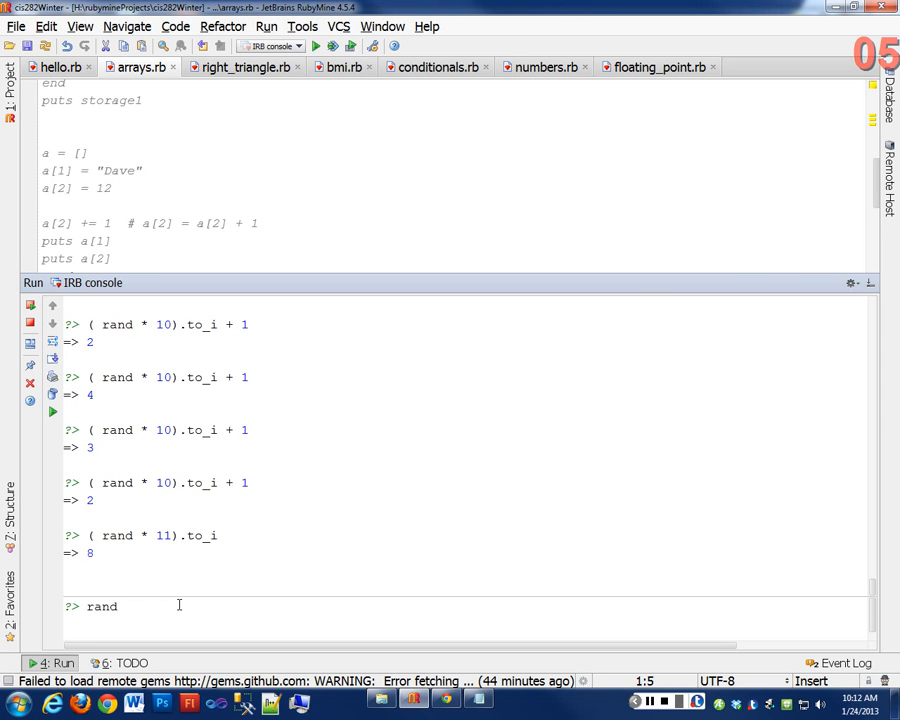
text(())
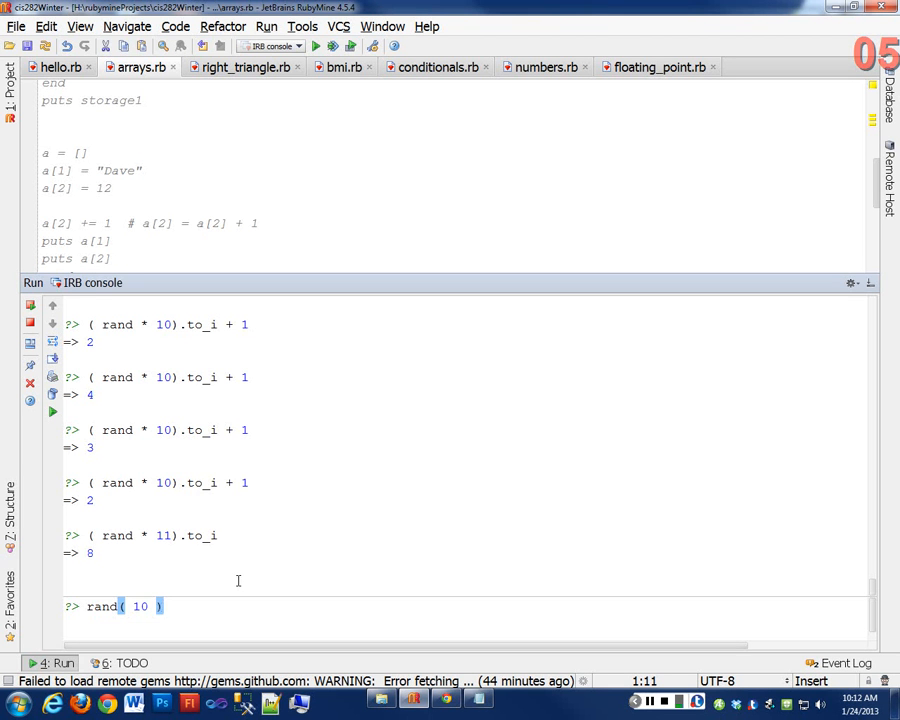
key(enter)
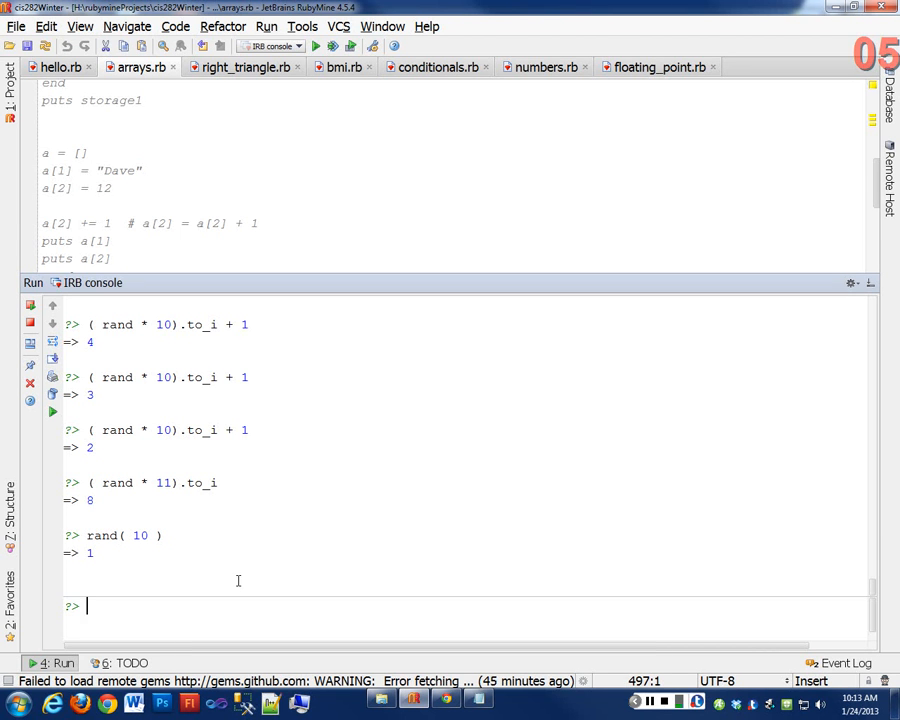
double_click(160, 376)
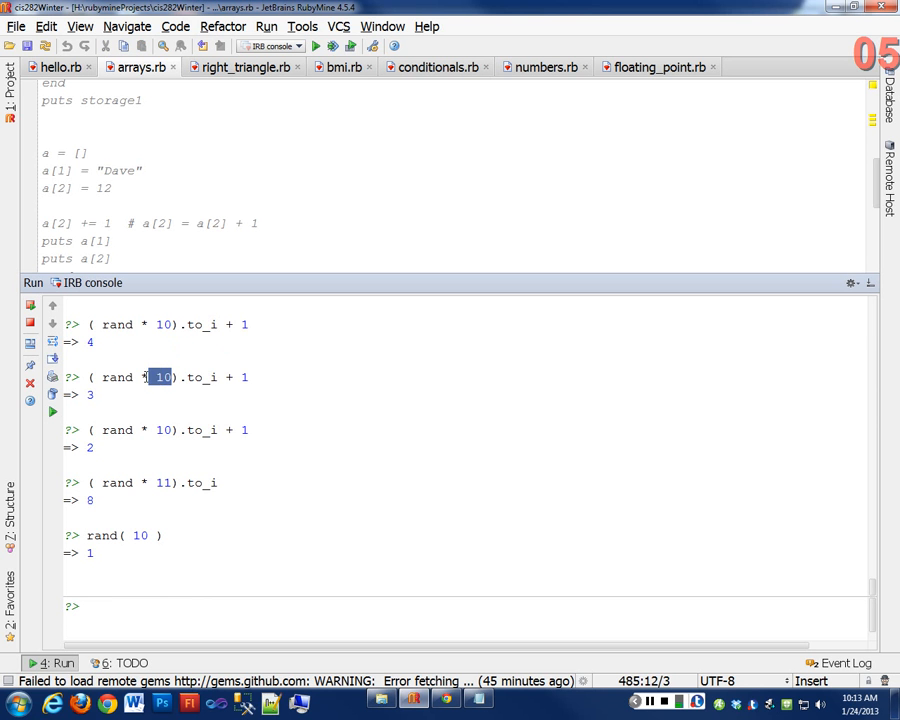
click(148, 536)
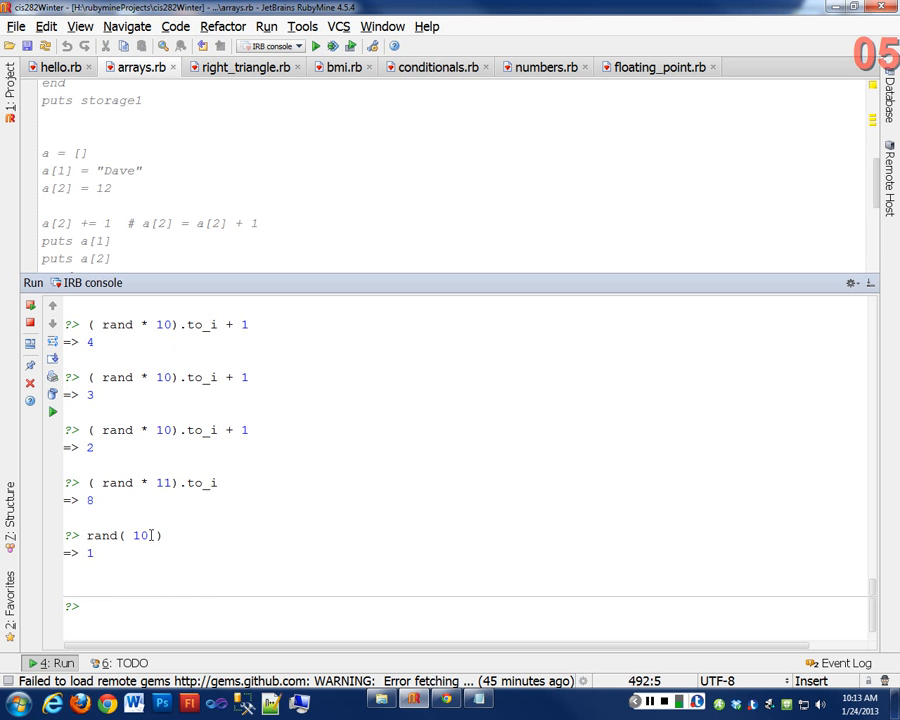
mouse_move(480, 440)
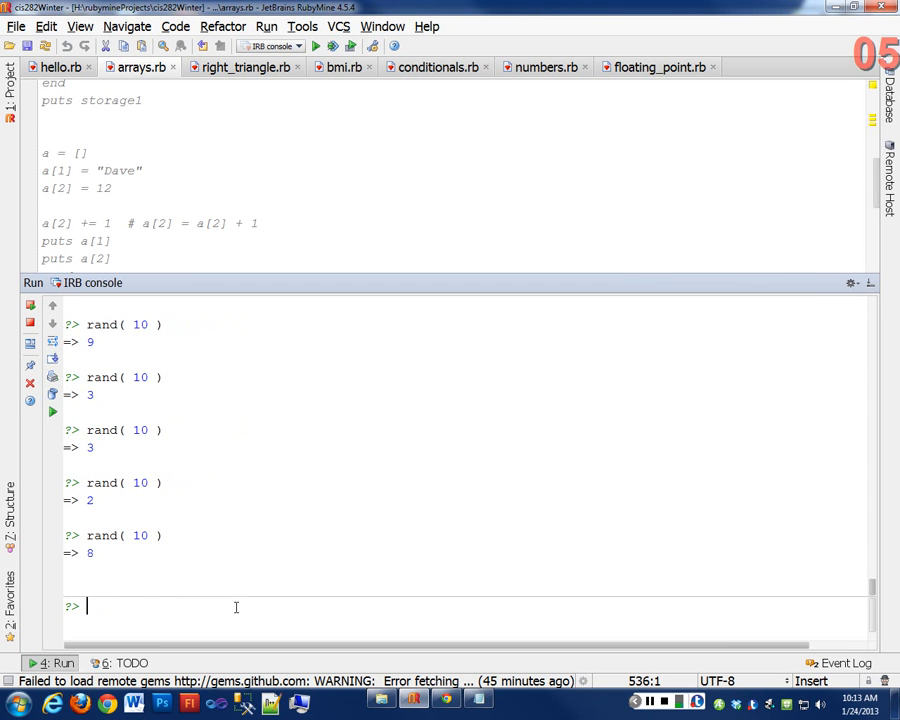
- Rerun rand( 10 ) several times, then begin the rand( 10 ) + 1 variant
text(rand( 10 ))
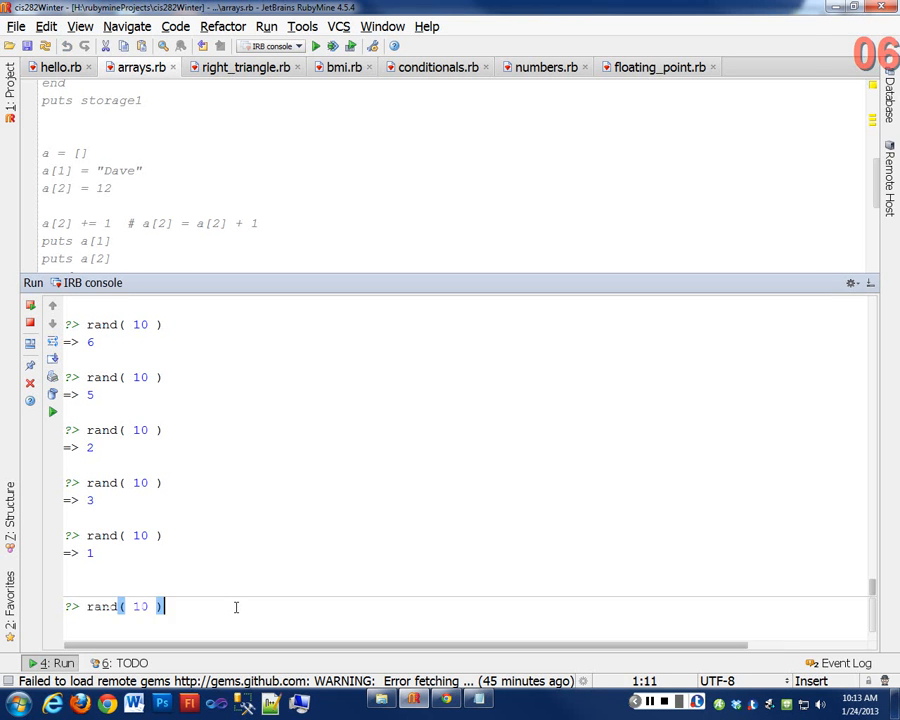
key(enter)
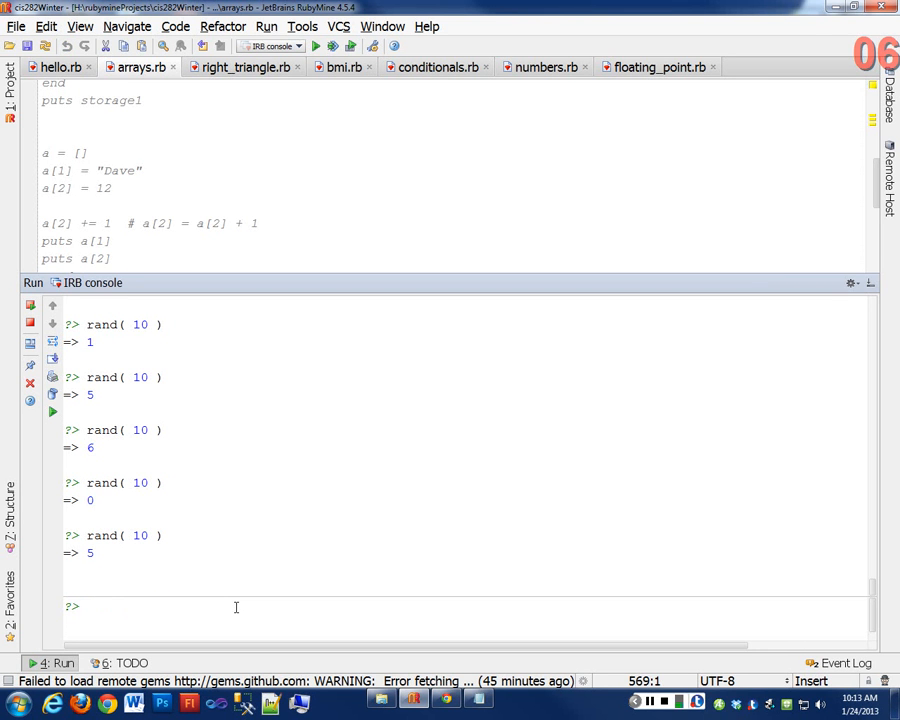
mouse_move(348, 546)
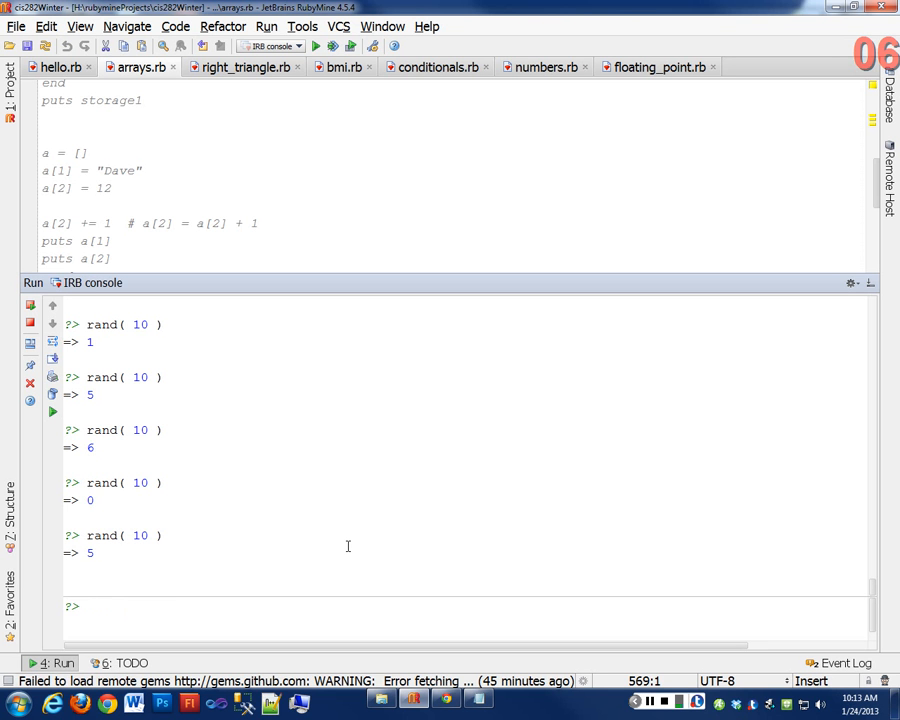
text(rand( 10 ) + 1)
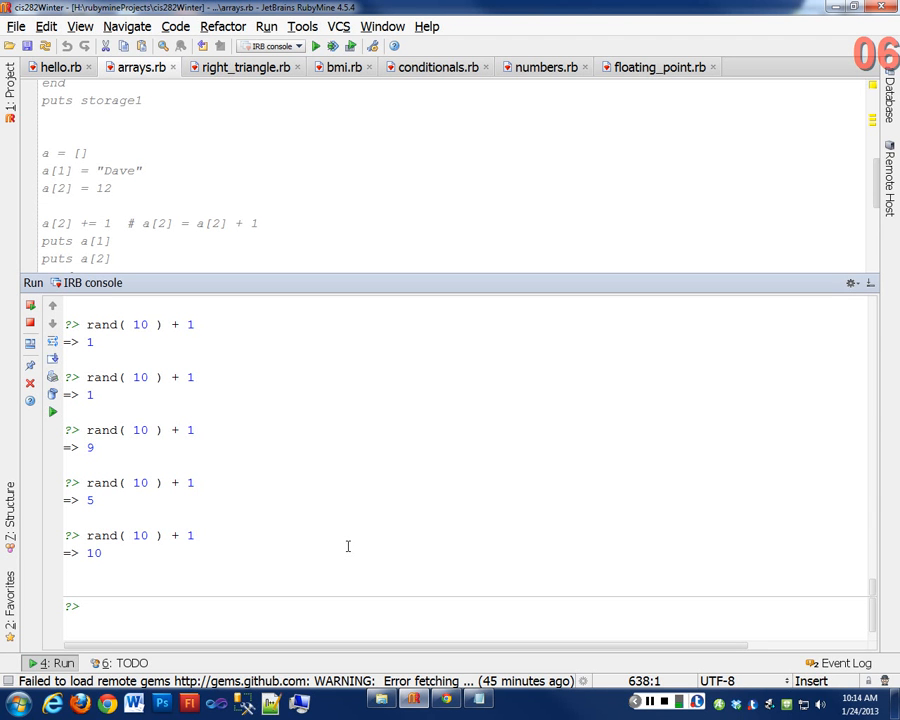
text(rand()
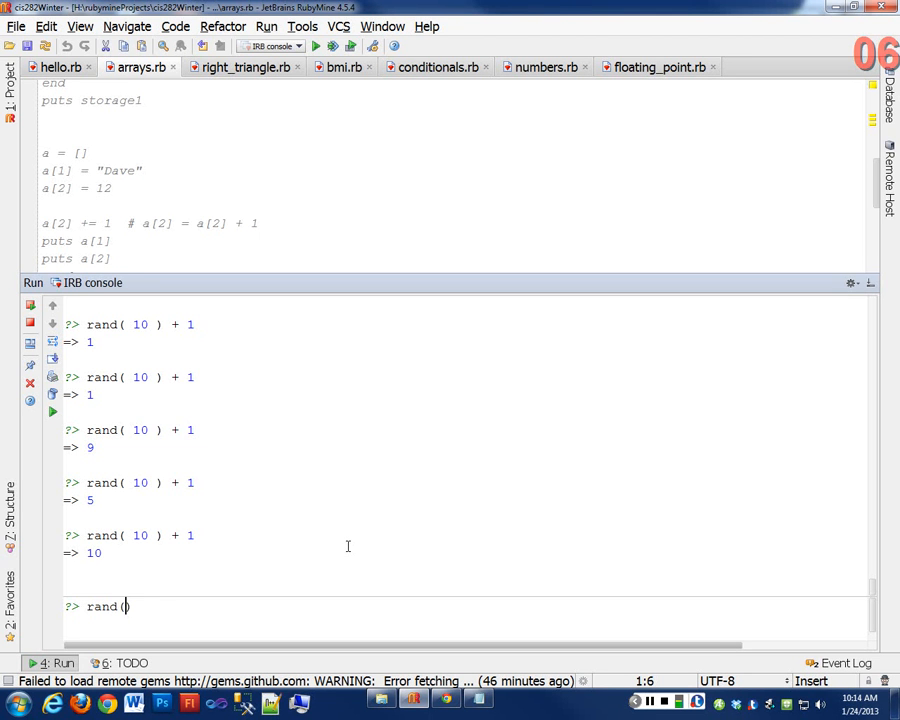
- Evaluate rand(1..10) repeatedly, then change the range start to 5 for rand(5..10)
text(1..1)
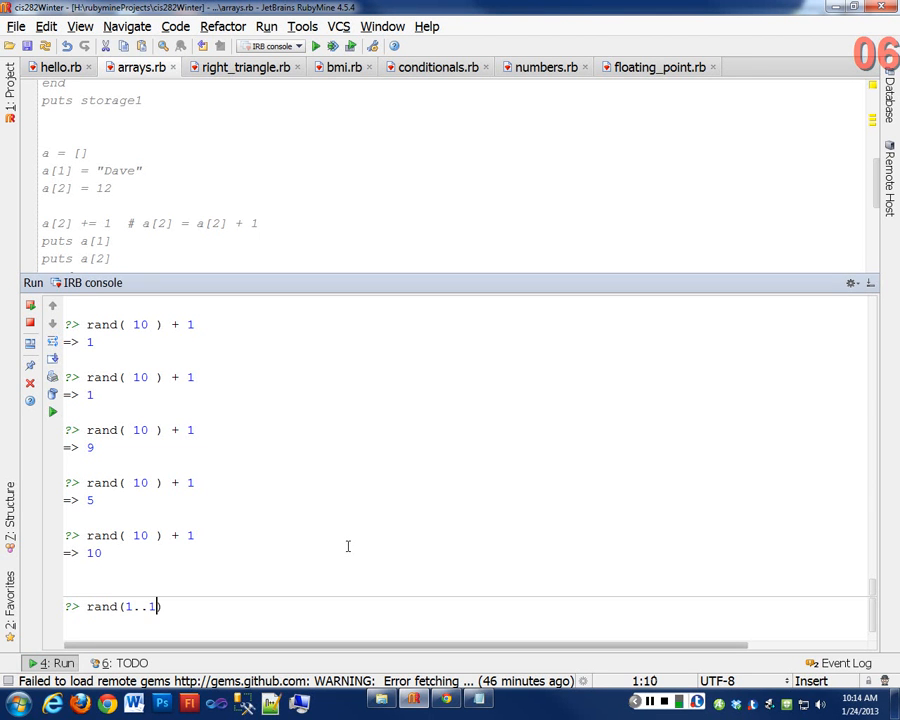
text(0)
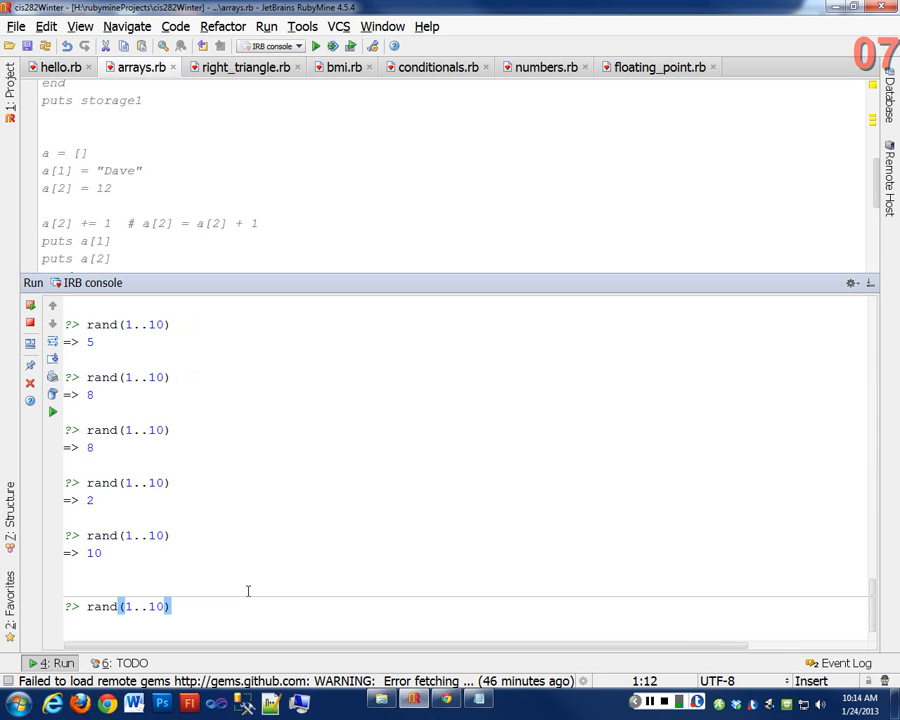
key(enter)
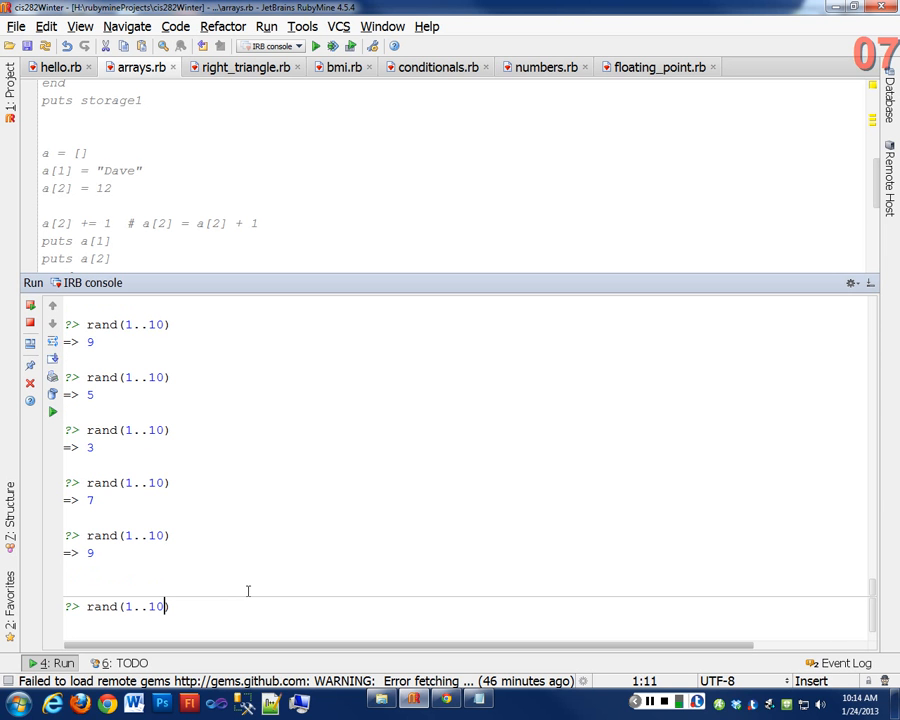
text(5)
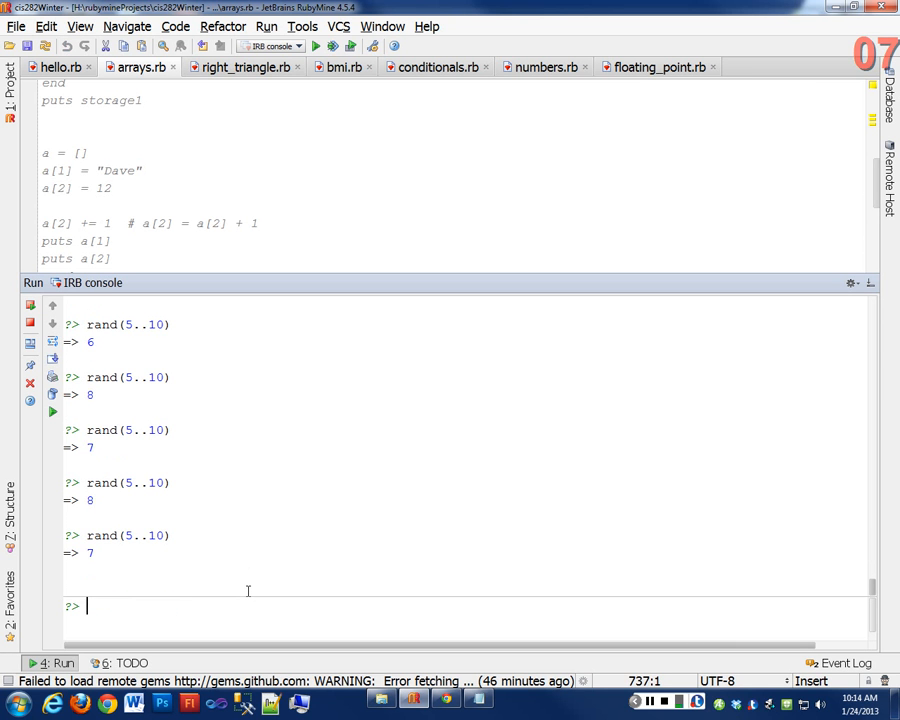
- Run rand(5..10) again, returning values within 5 to 10
text(rand(5..10))
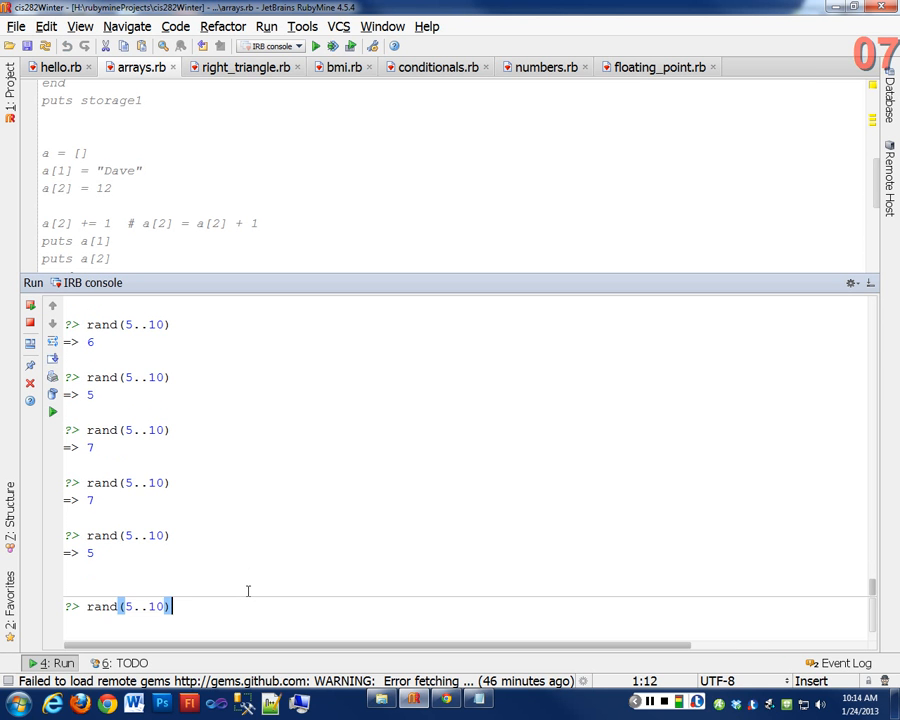
key(enter)
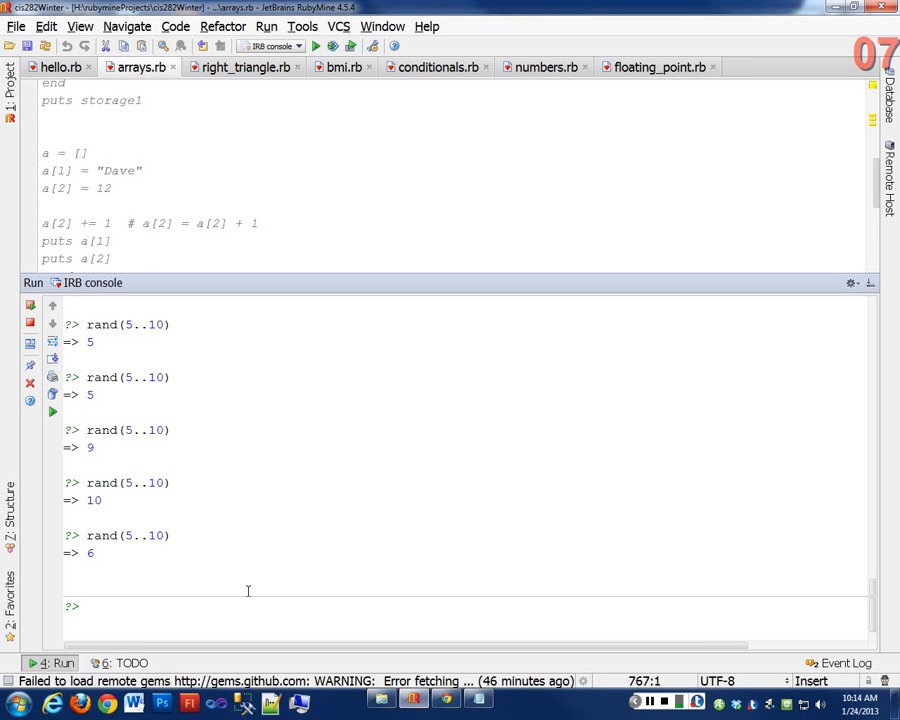
mouse_move(340, 296)
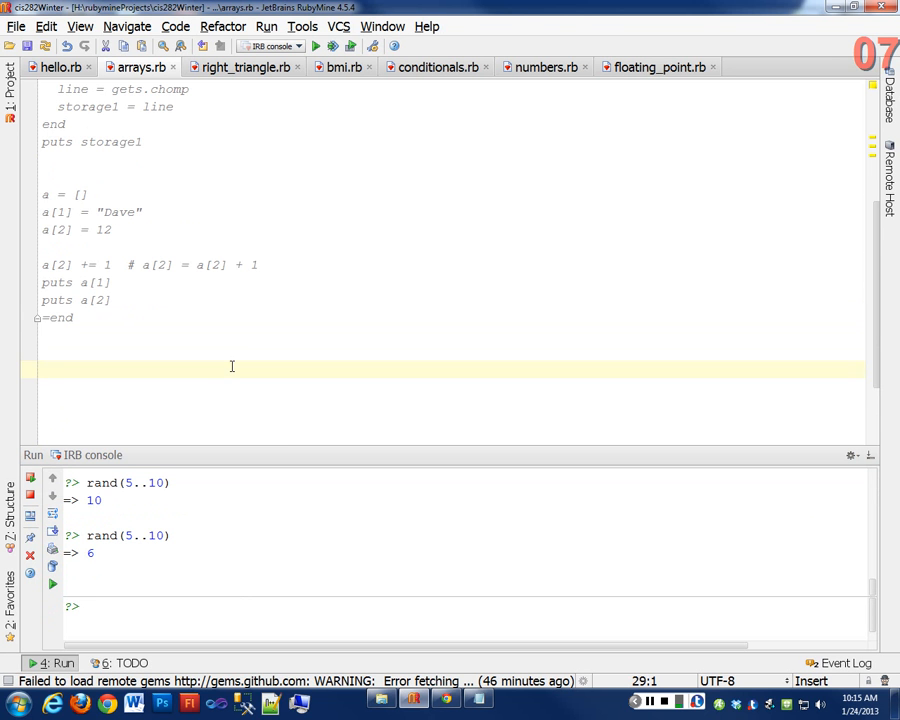
mouse_move(260, 350)
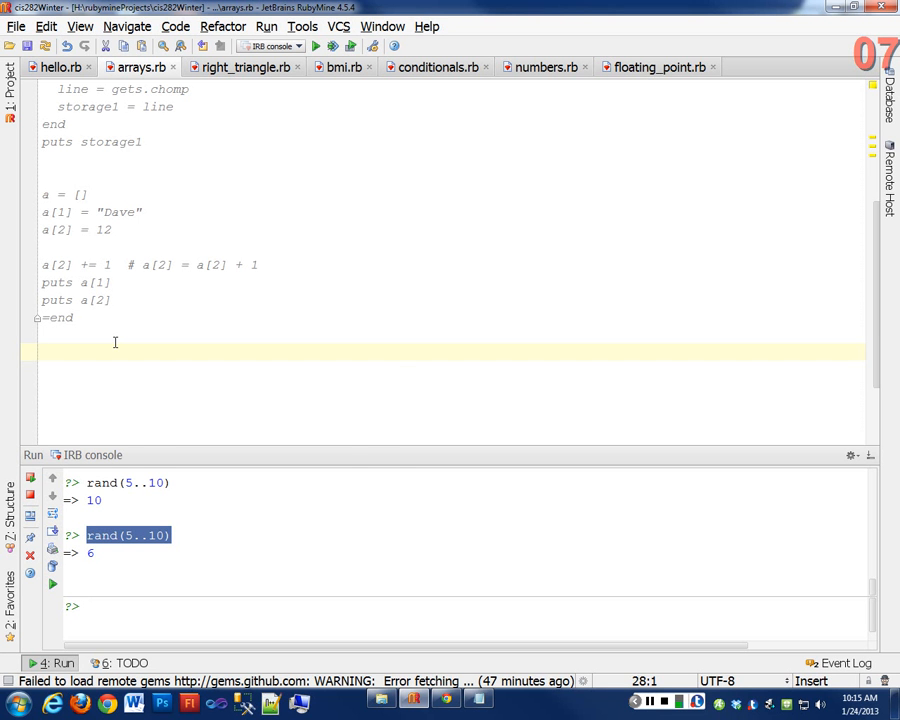
- Add computer_choice = rand(1..3) and puts computer_choice at the end of arrays.rb
text(computer_ch)
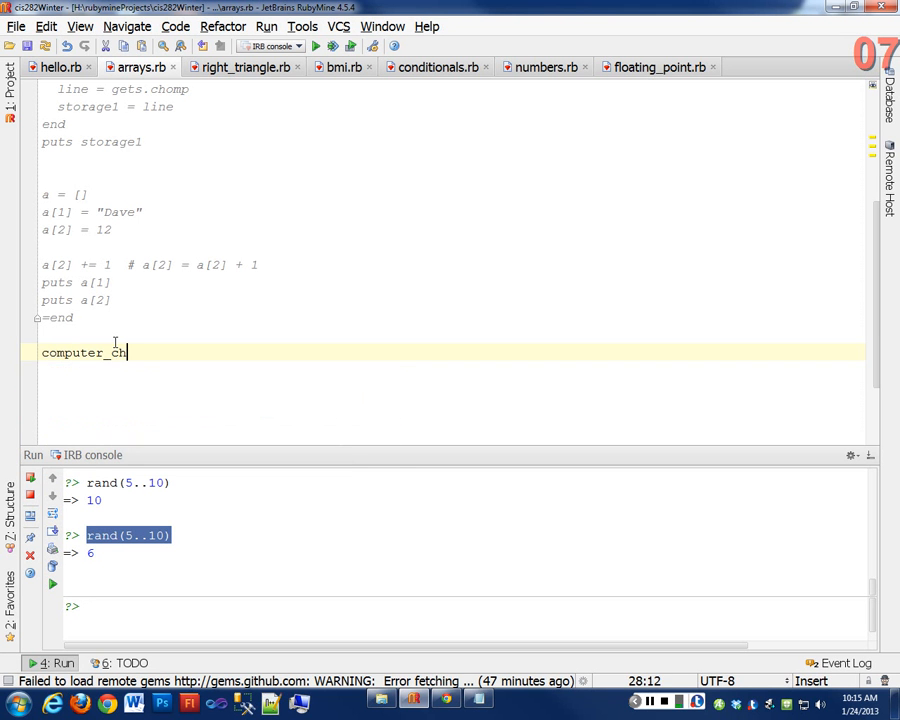
text(oice = rand)
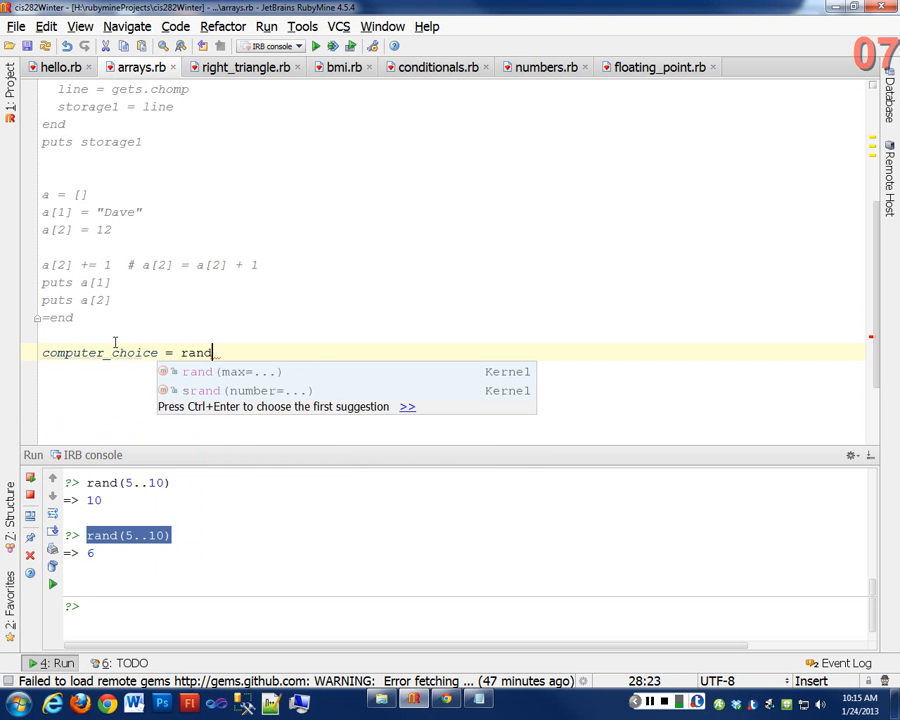
text((1..))
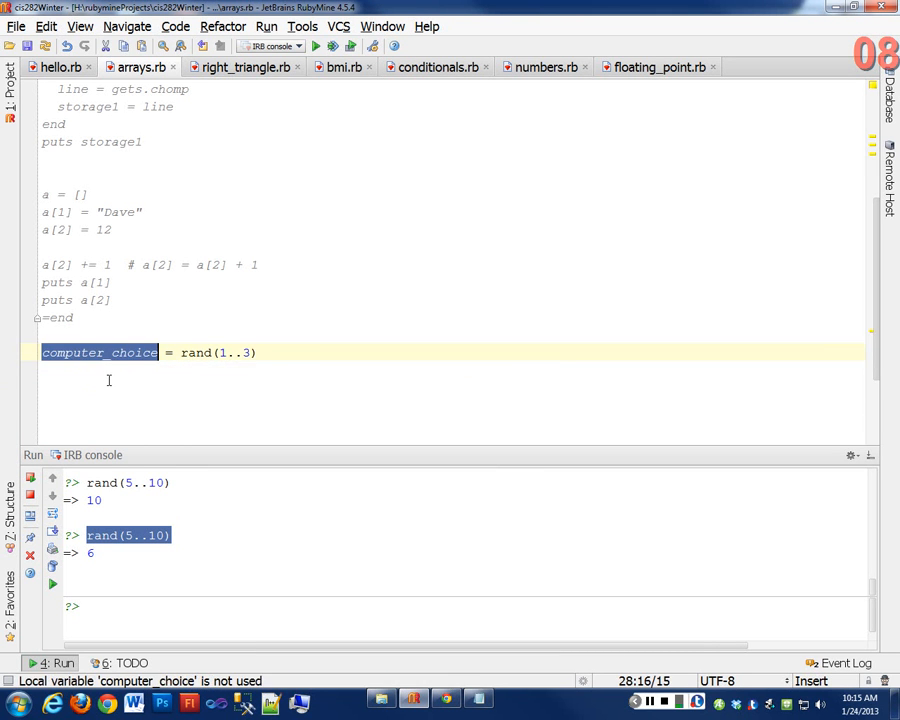
text(puts)
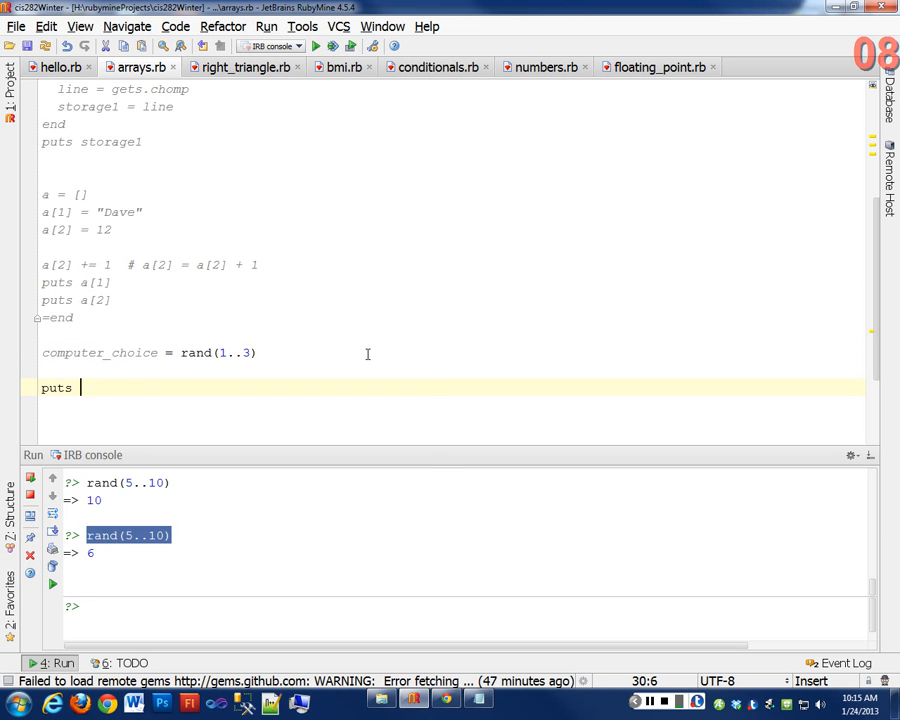
text(include Comparable)
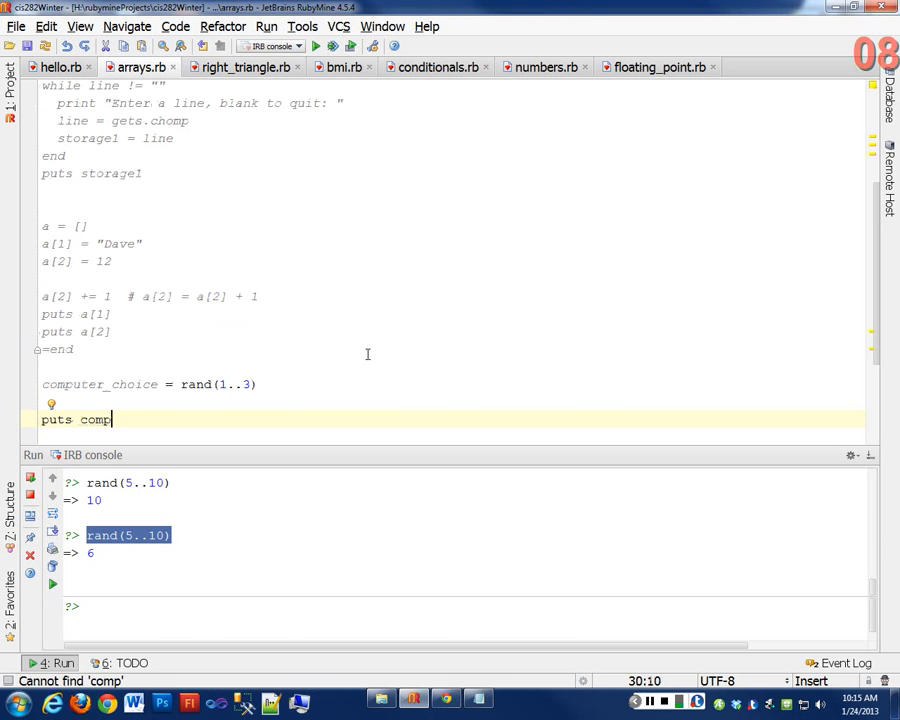
text(uter_choice)
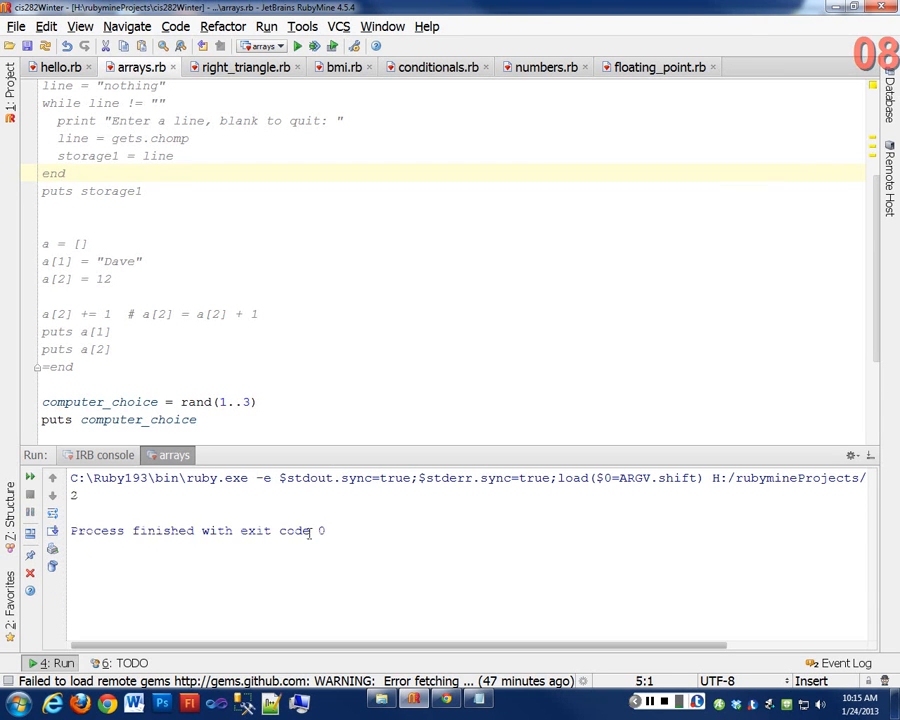
- Insert a blank line just above the computer_choice assignment in arrays.rb
click(196, 420)
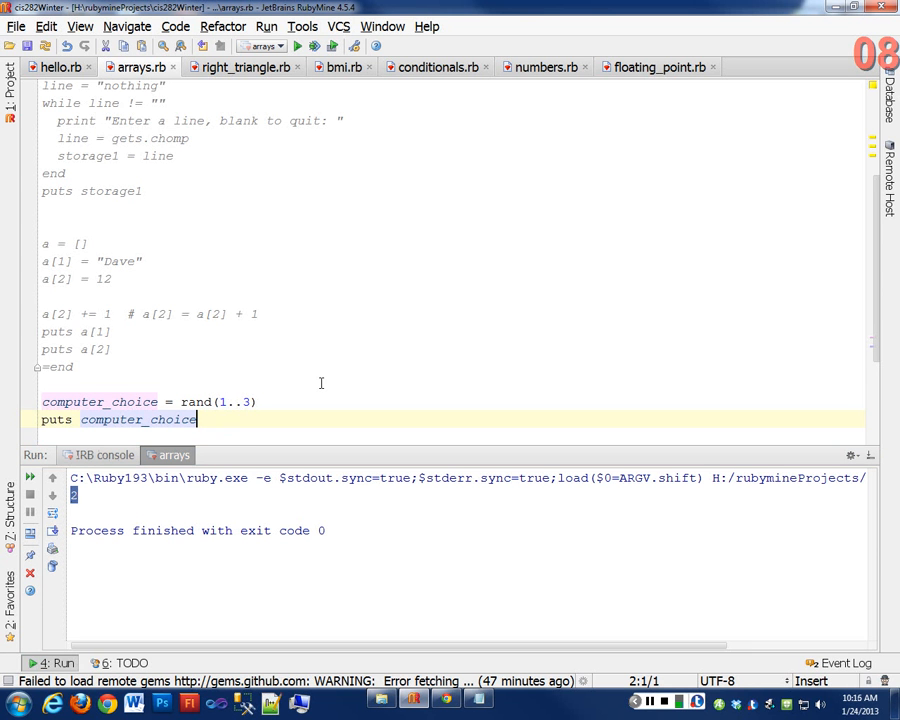
mouse_move(338, 344)
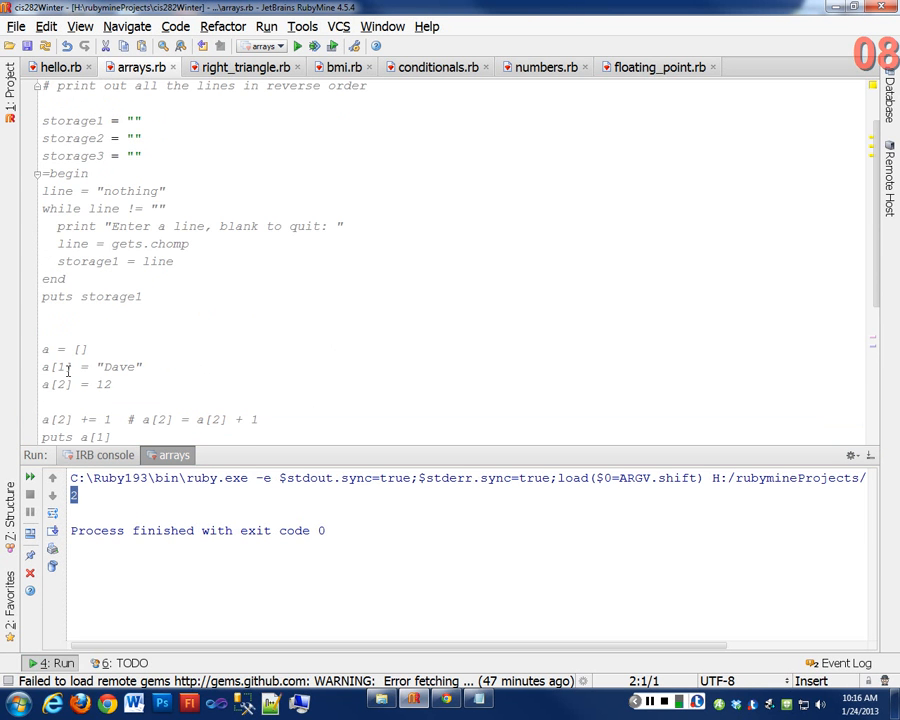
click(62, 366)
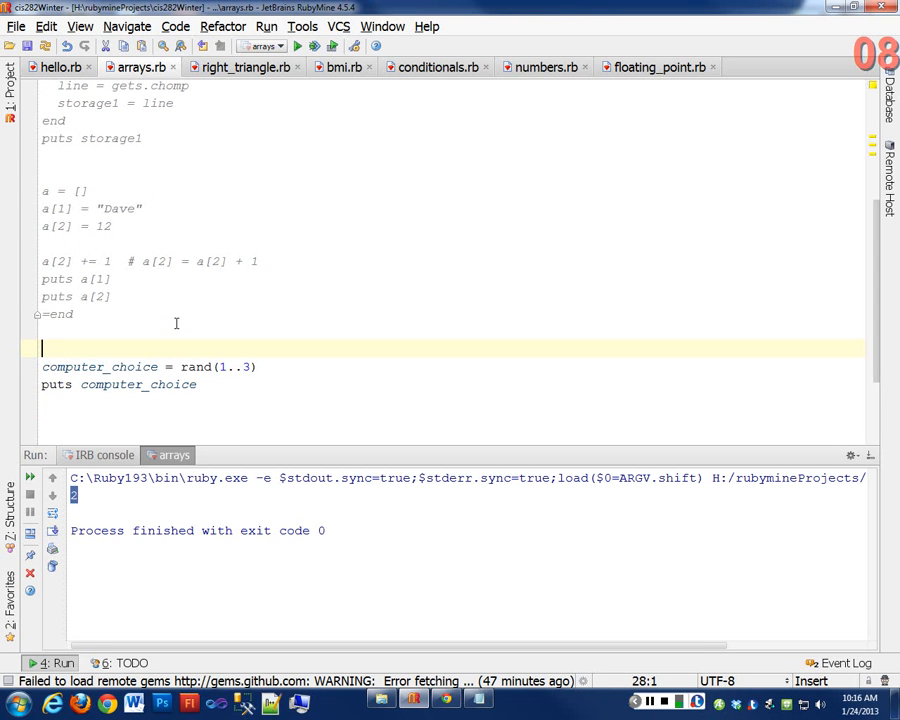
- Define rps = ["rock", "paper", "scissors"] on the blank line above computer_choice = rand(1..3)
text(rps =)
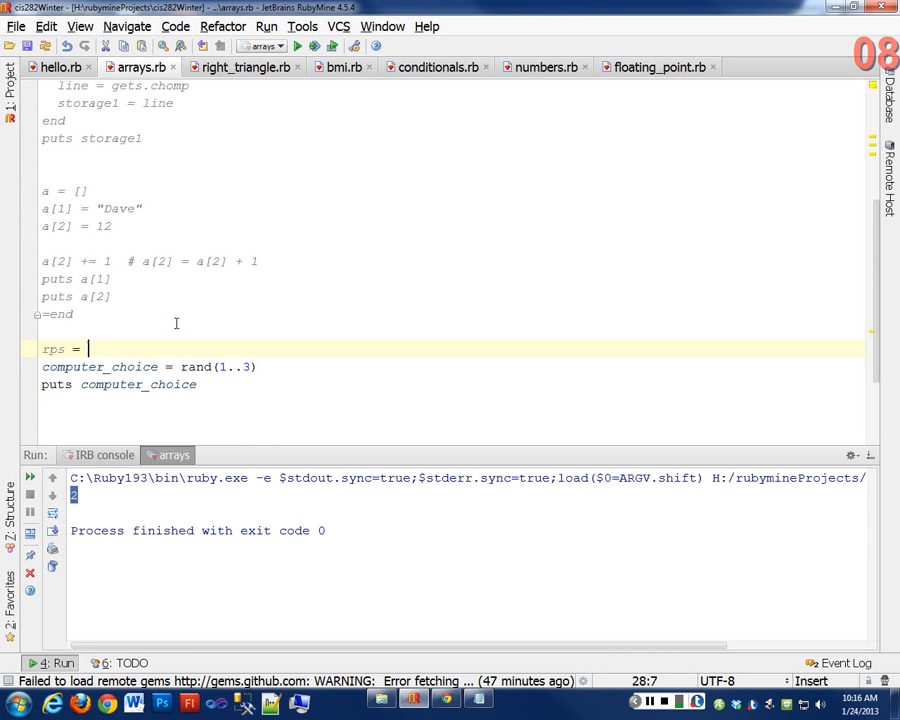
text([)
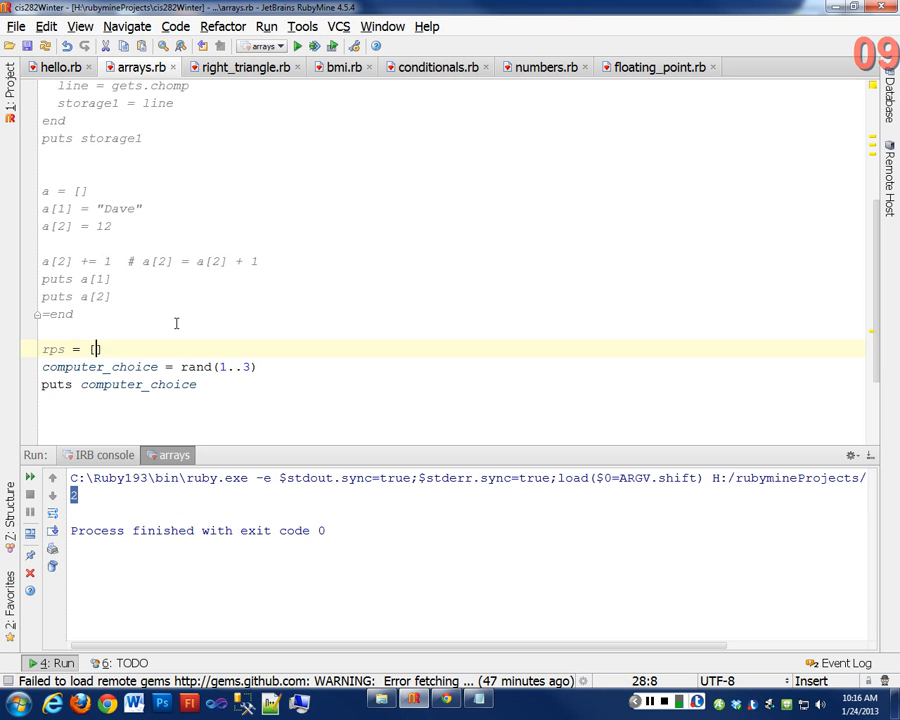
text(])
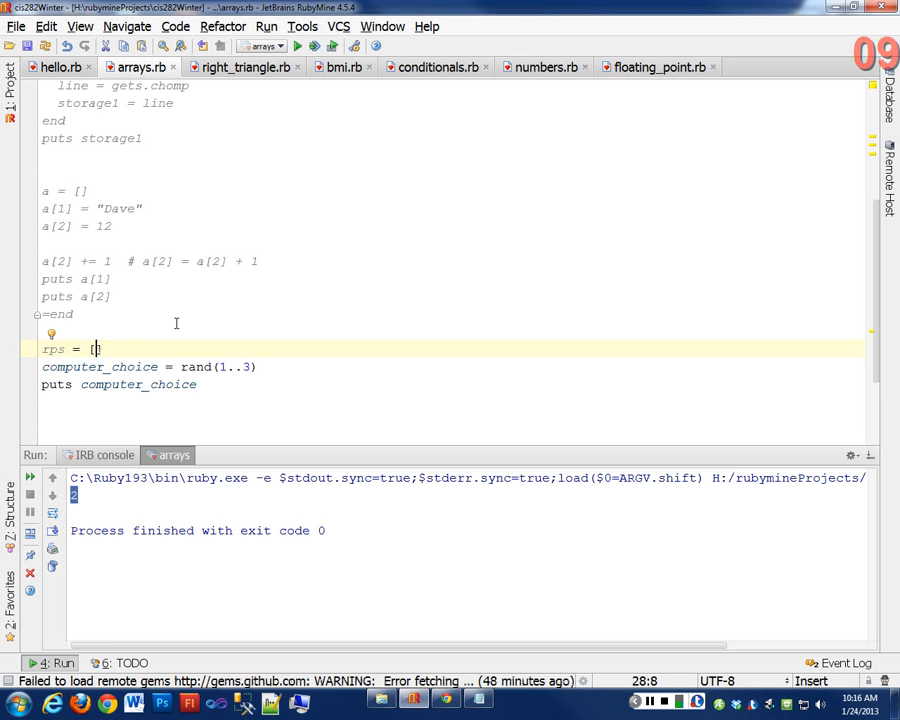
mouse_move(192, 360)
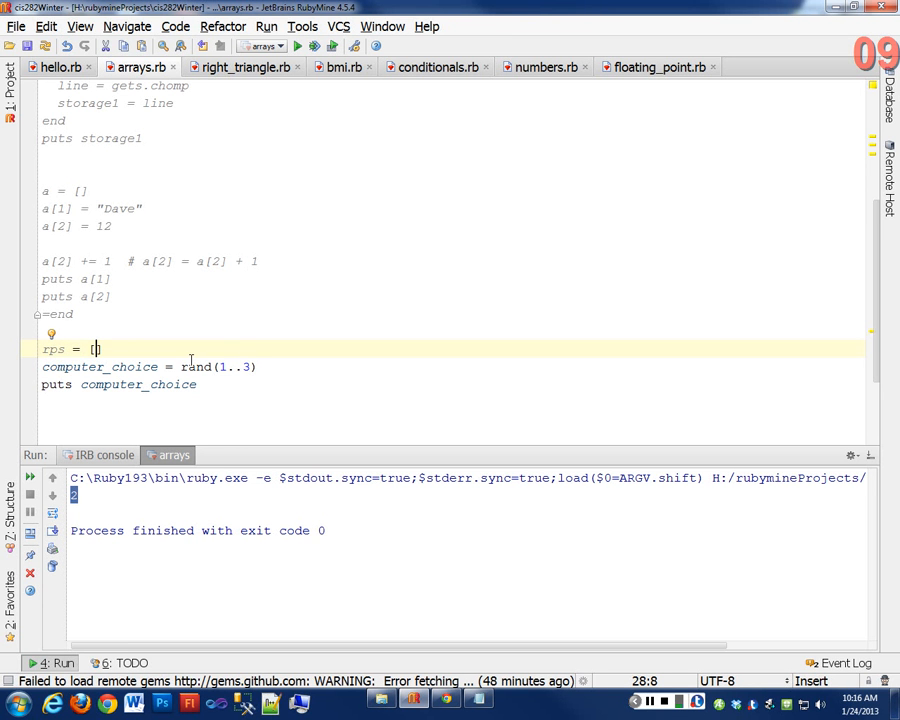
mouse_move(240, 344)
text("roc,)
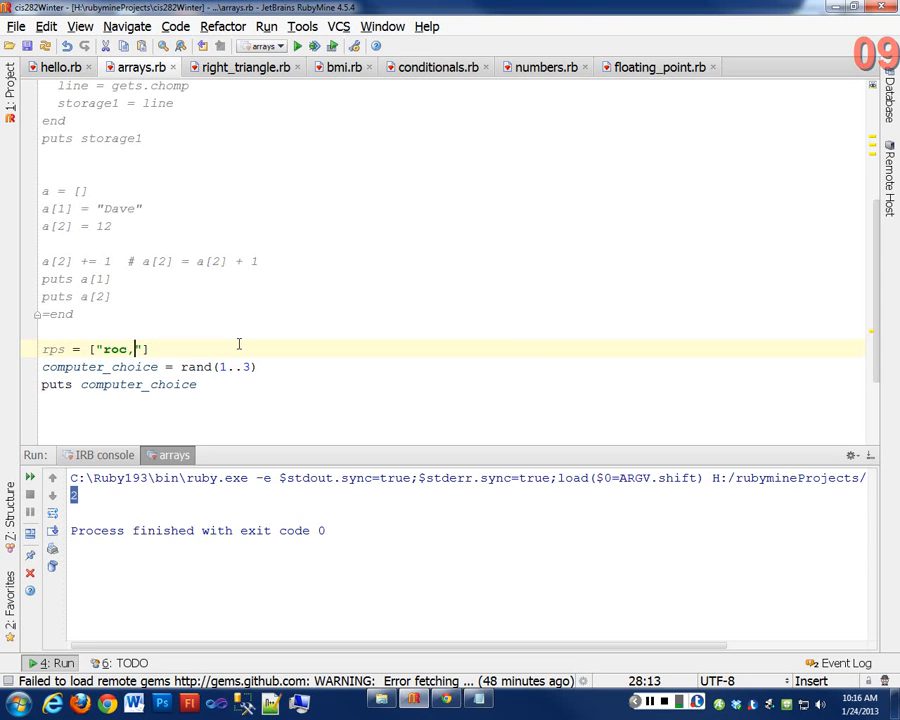
text(k)
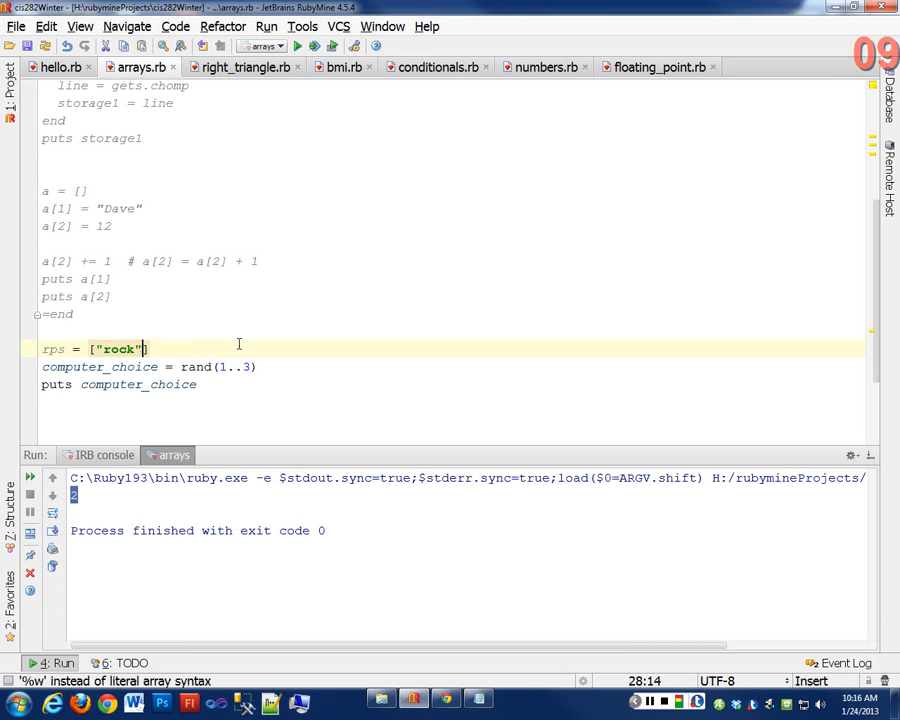
text(, "paper", ")
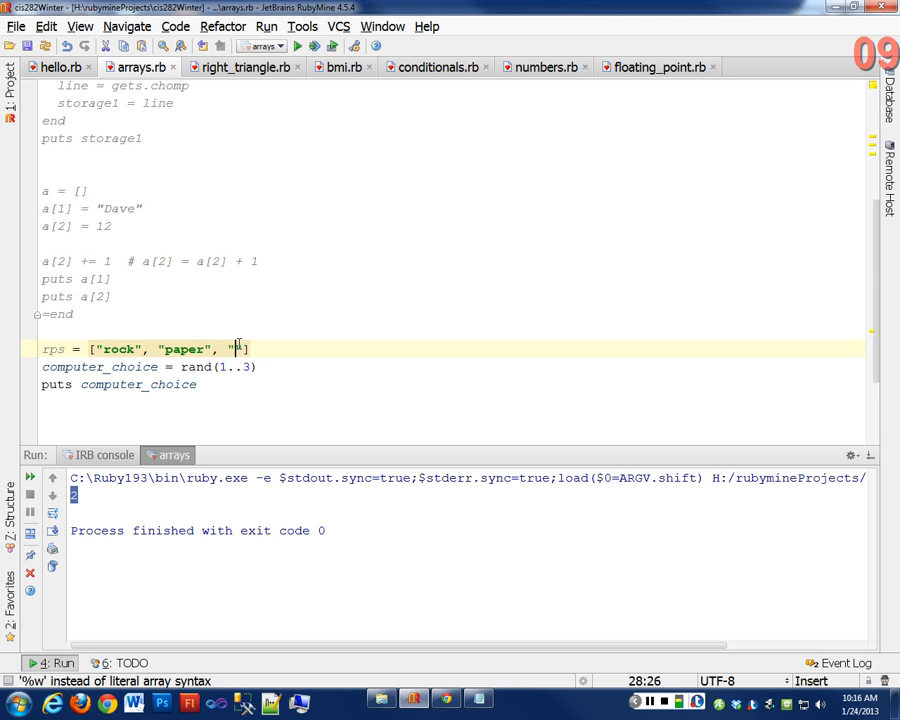
text(scissors)
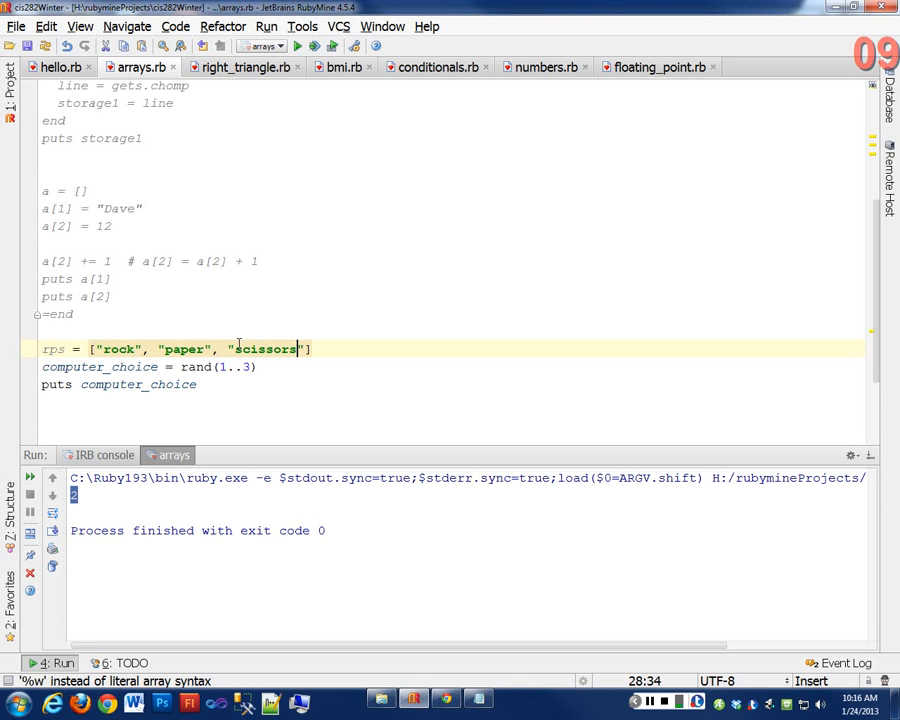
click(200, 384)
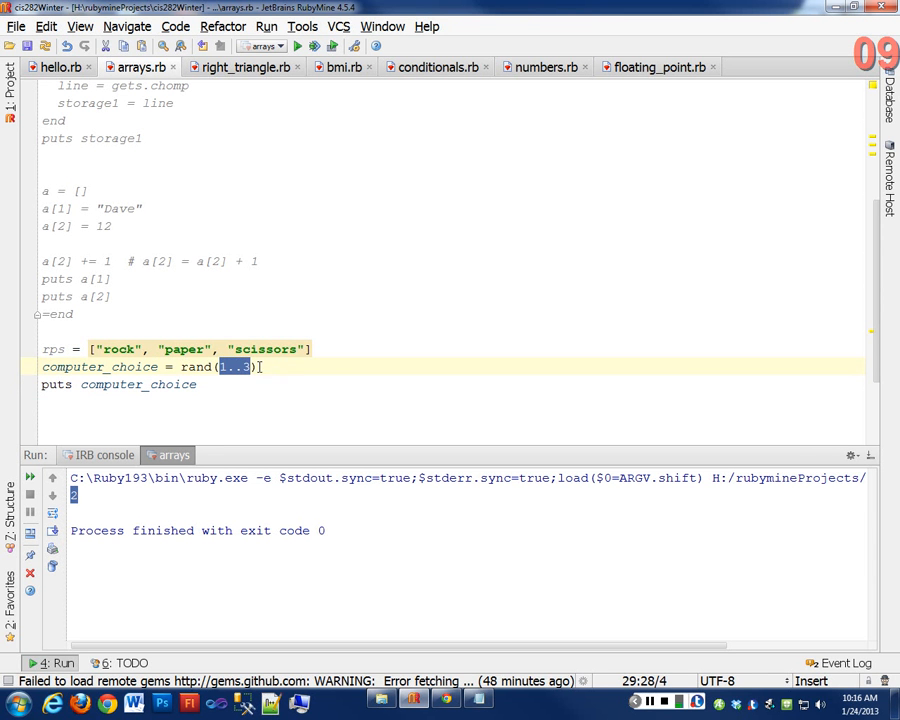
mouse_move(340, 372)
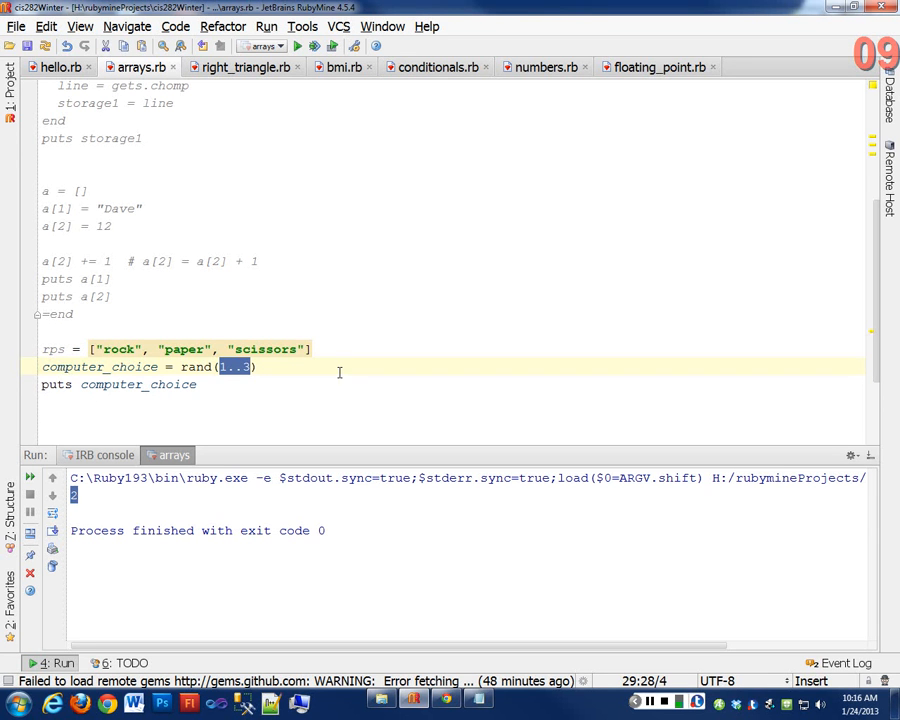
mouse_move(60, 348)
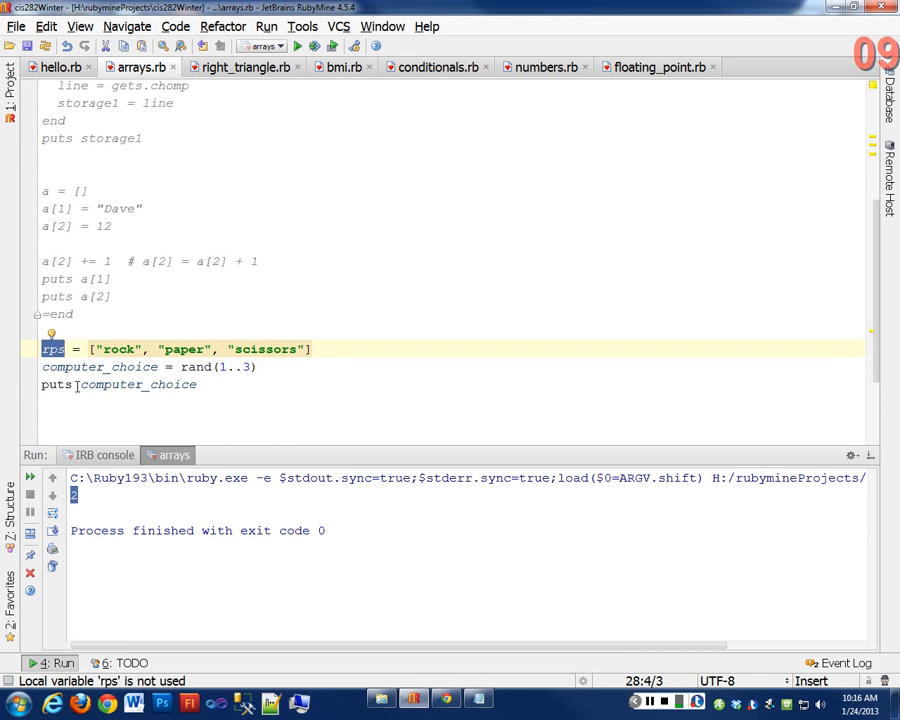
- Change the last line to puts rps[computer_choice] so it prints the chosen array element
text(rps)
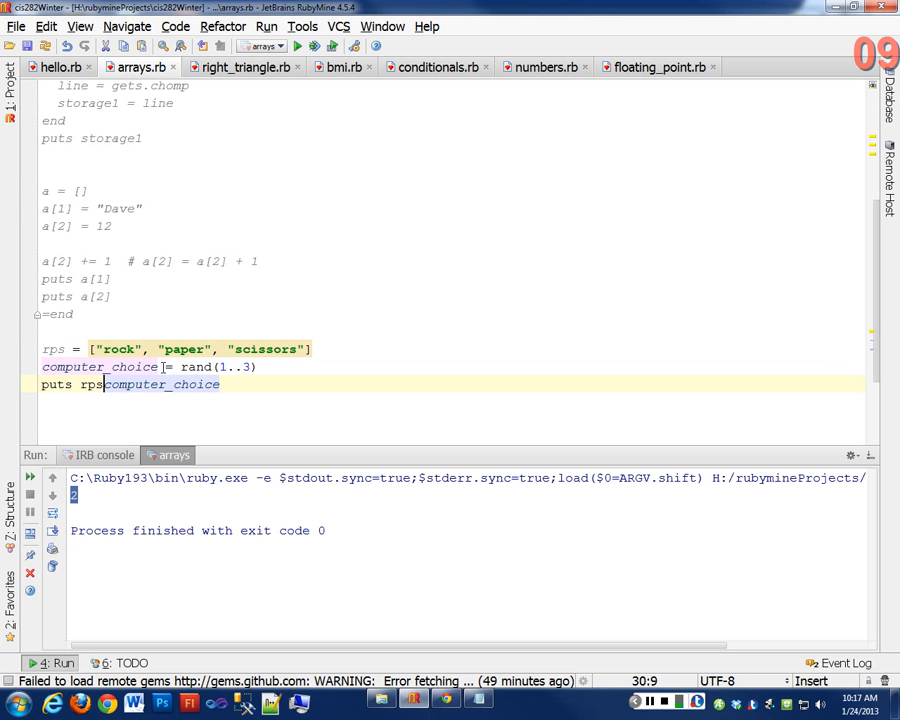
text([)
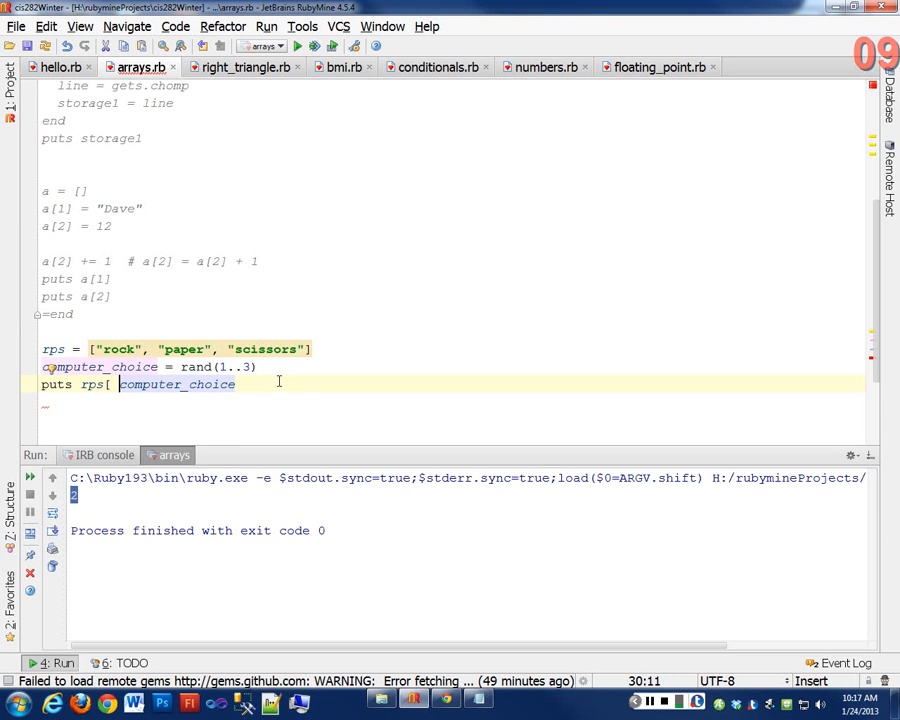
text(])
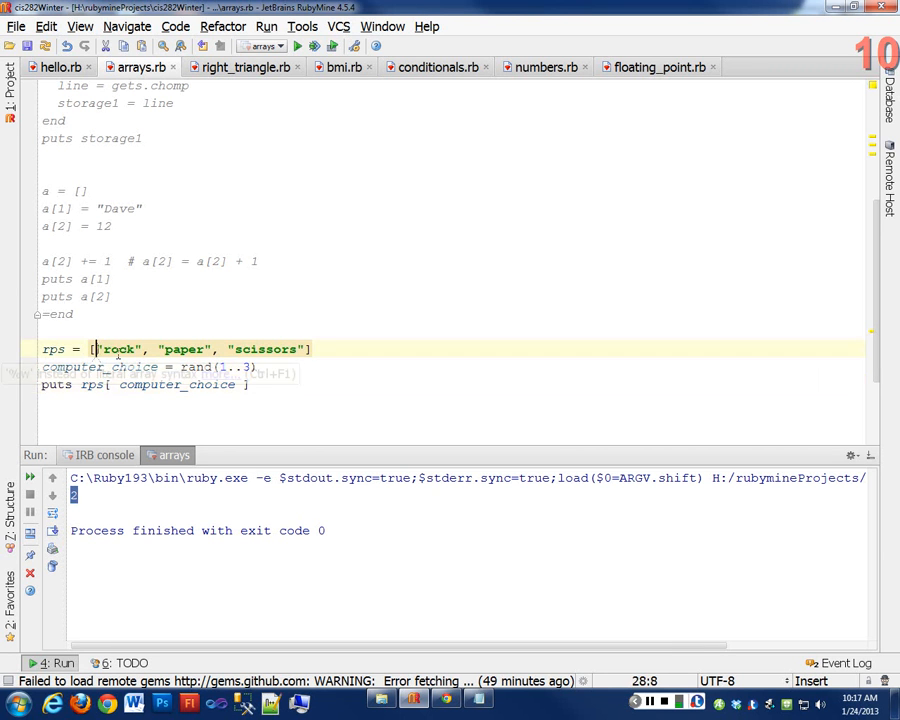
- Insert nil as the first rps element and run arrays.rb twice, printing scissors
text(nil,)
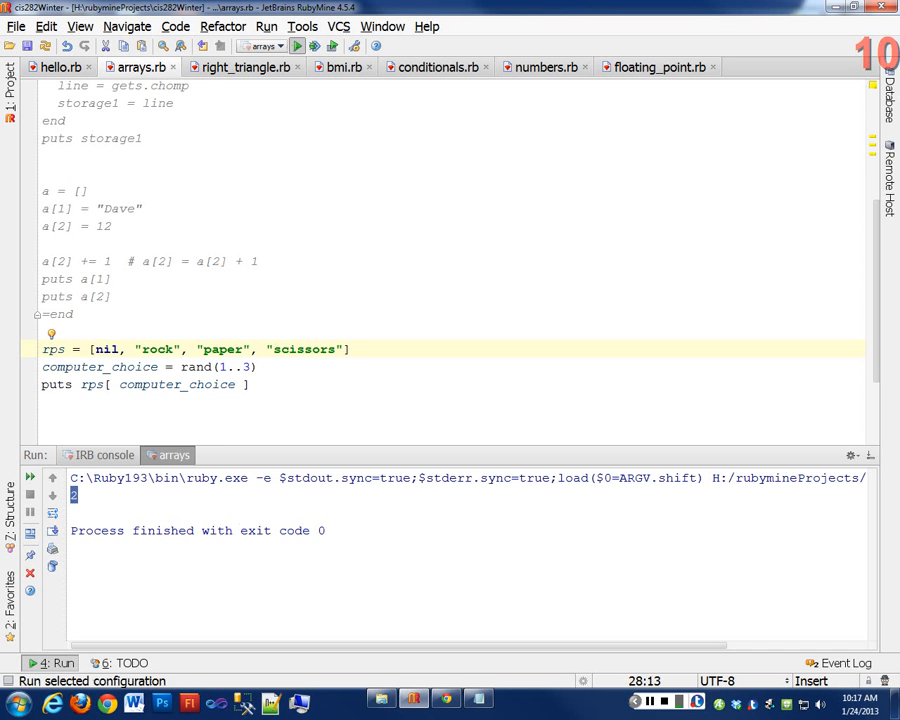
click(296, 46)
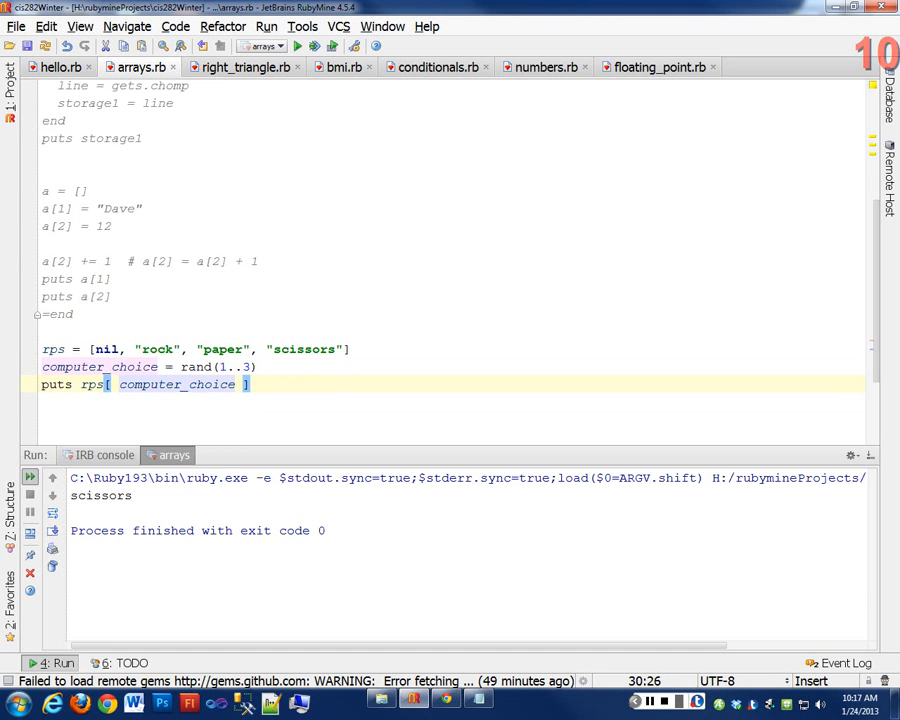
click(296, 46)
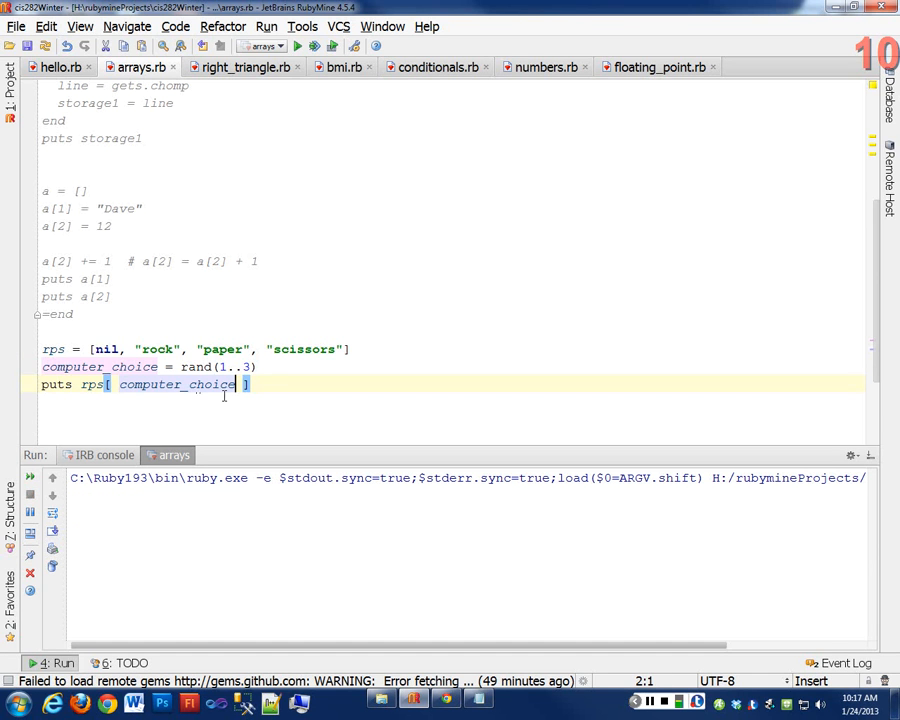
- Drop nil from rps, use rand(0..2), and rerun arrays.rb, which prints scissors
click(296, 44)
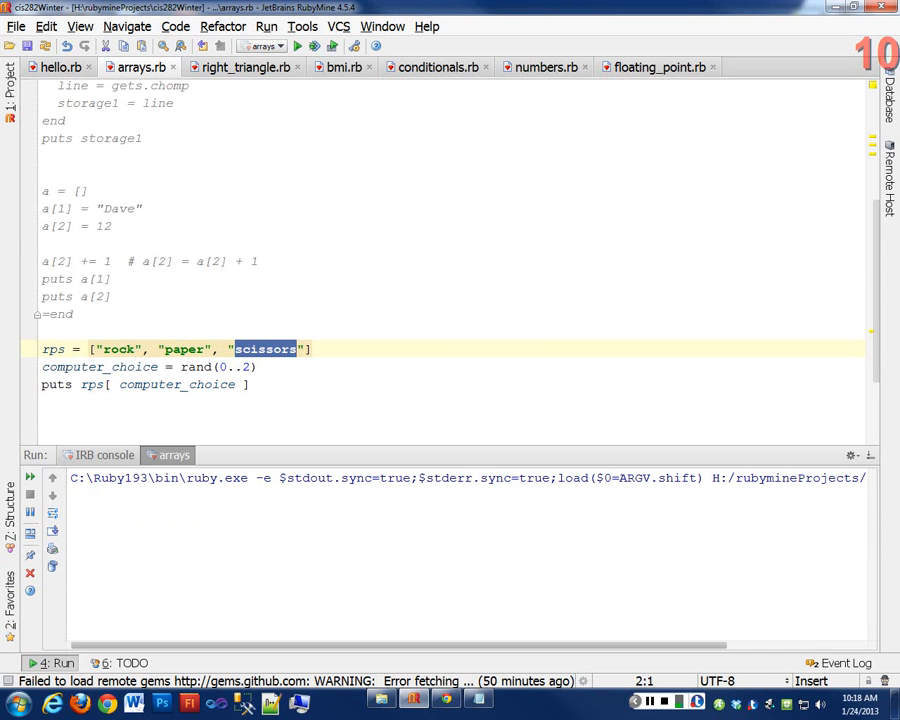
click(296, 44)
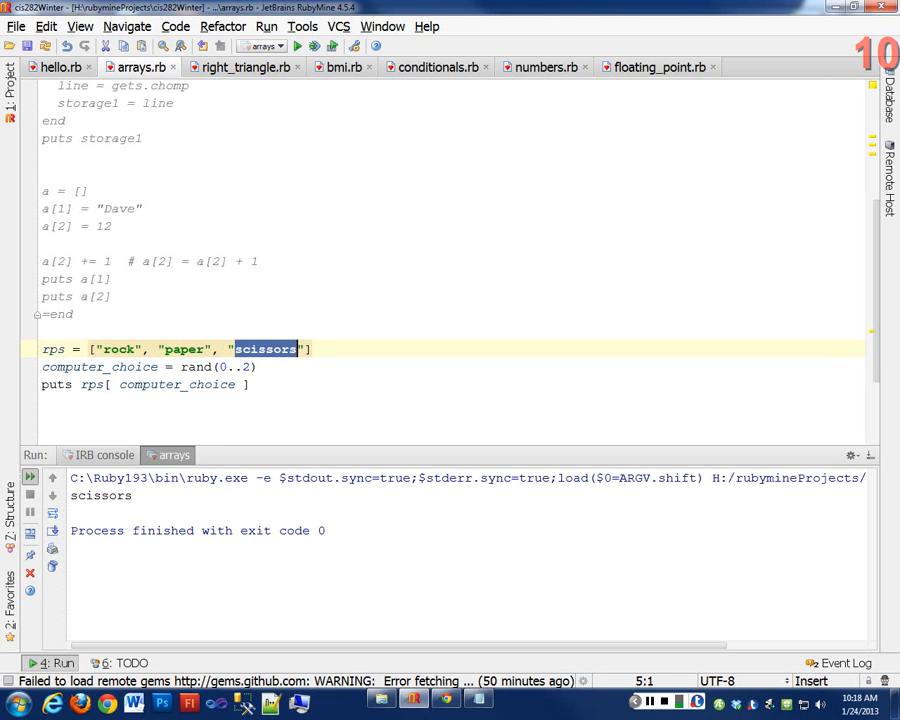
mouse_move(30, 476)
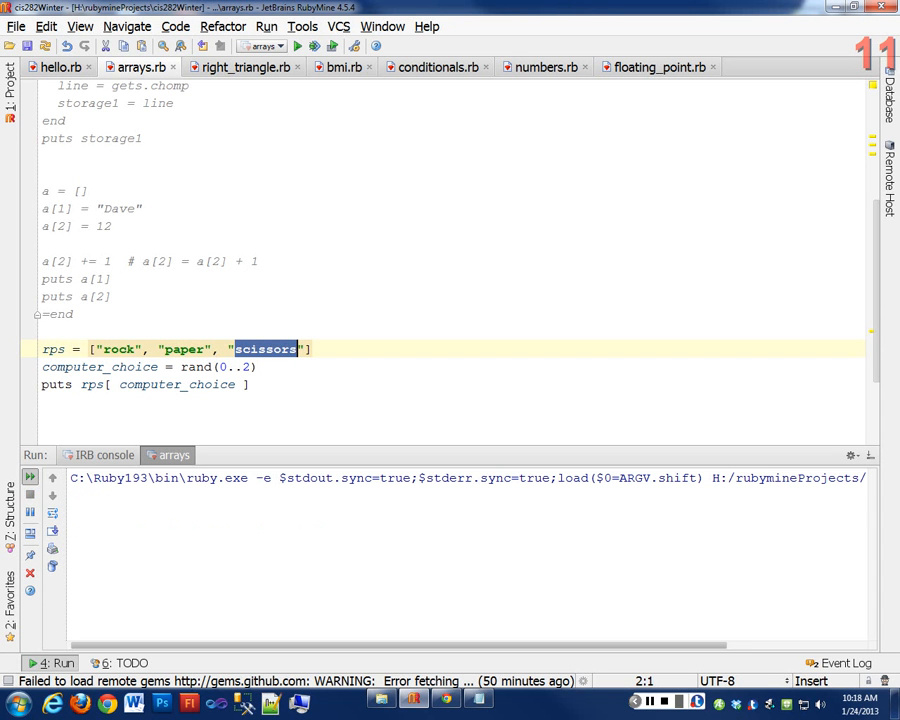
click(298, 46)
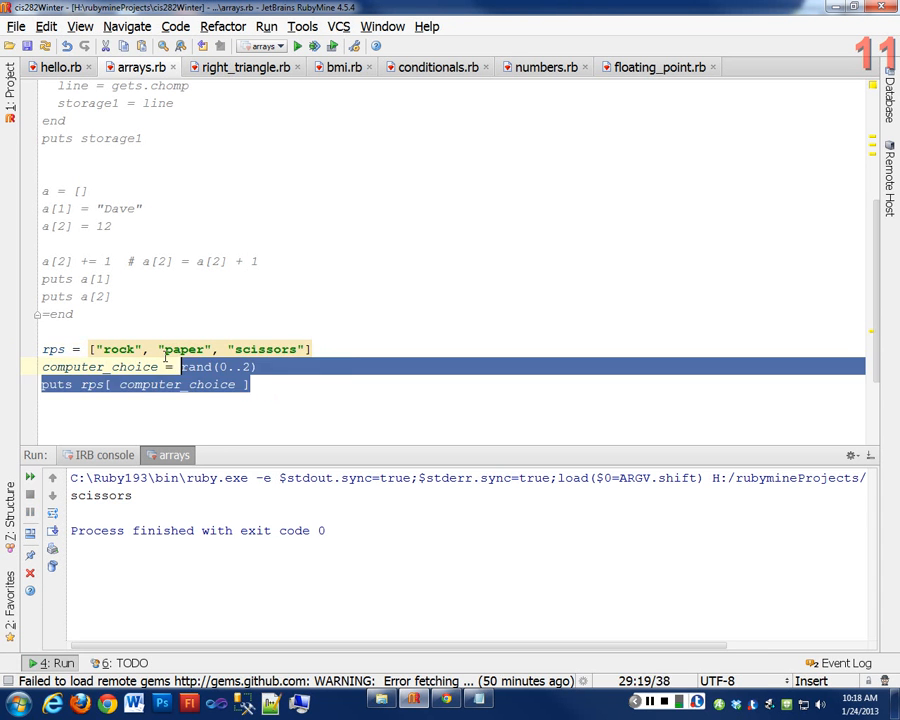